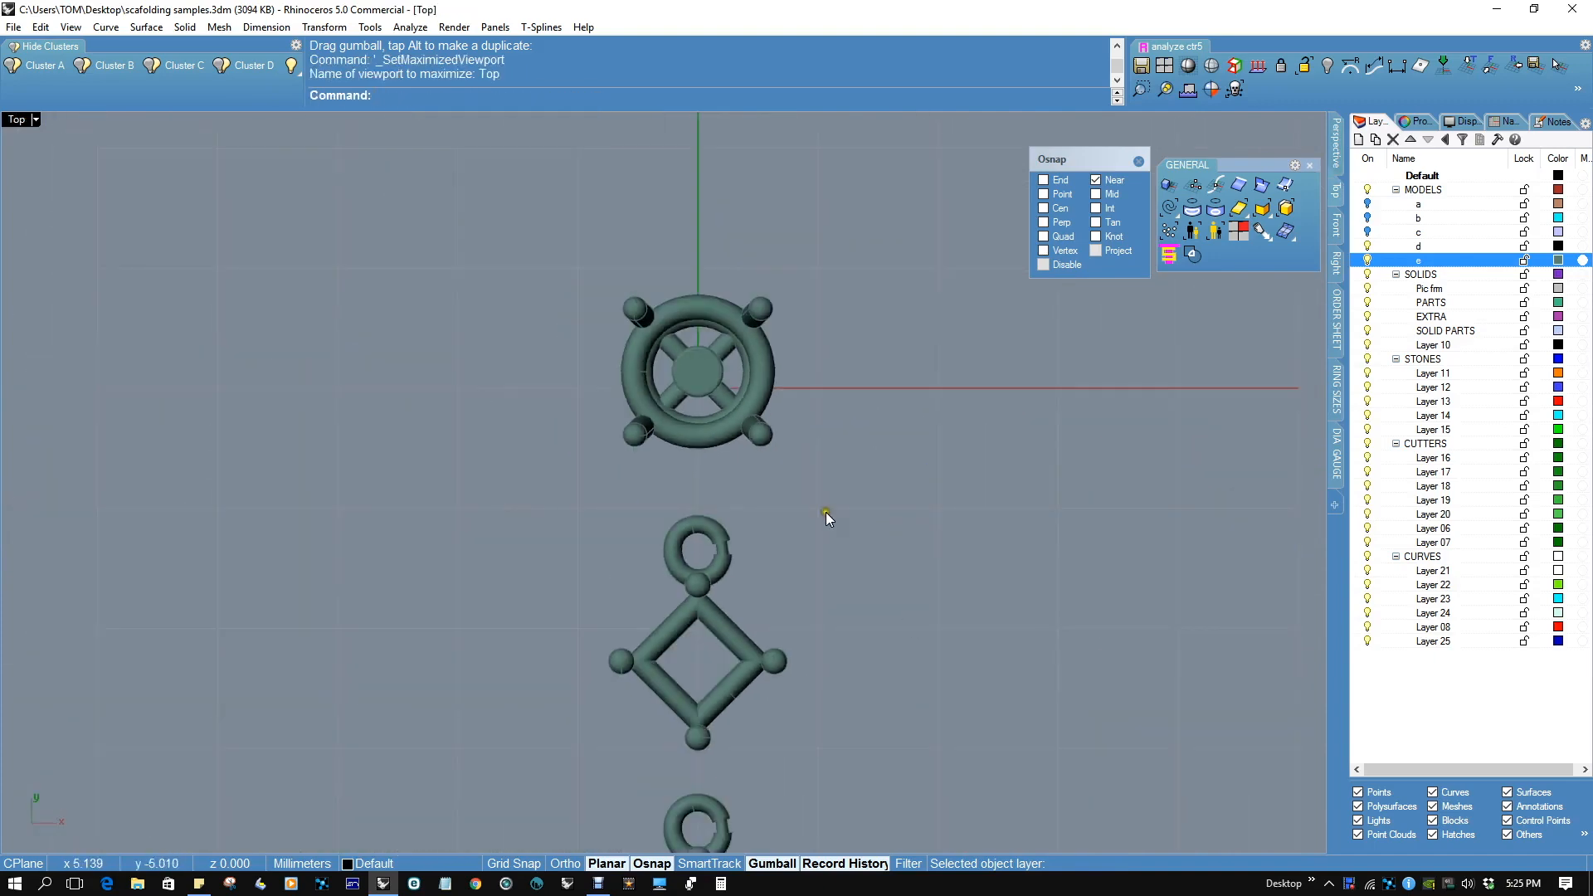
Draw a centre rectangle around the three pendants and offset it 0.7 to both sides.
left_click(696, 370)
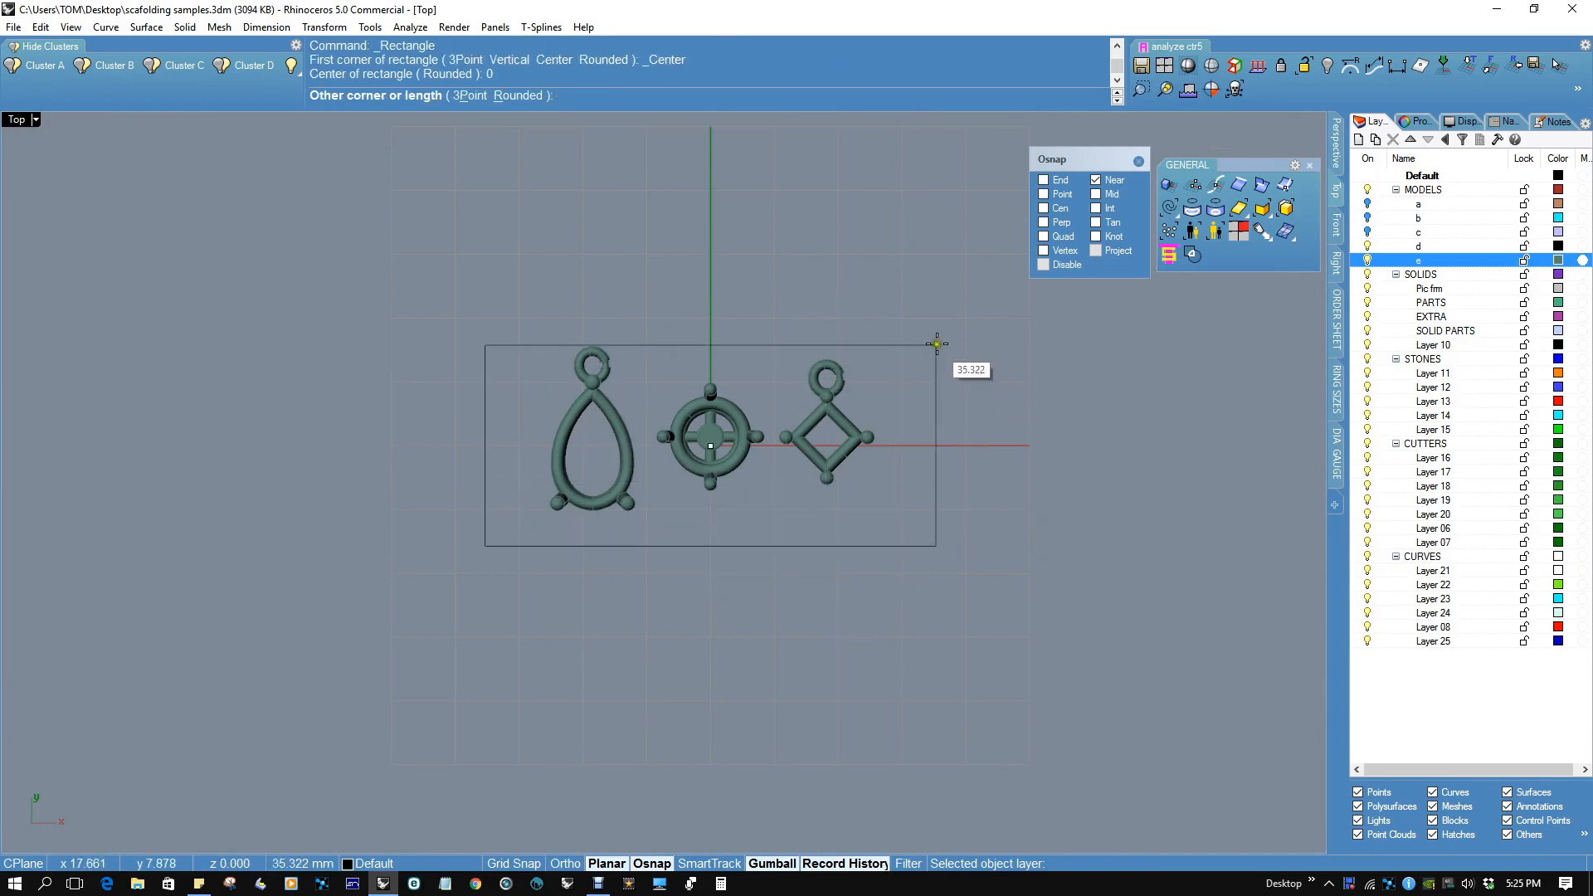
left_click(712, 377)
type(".7")
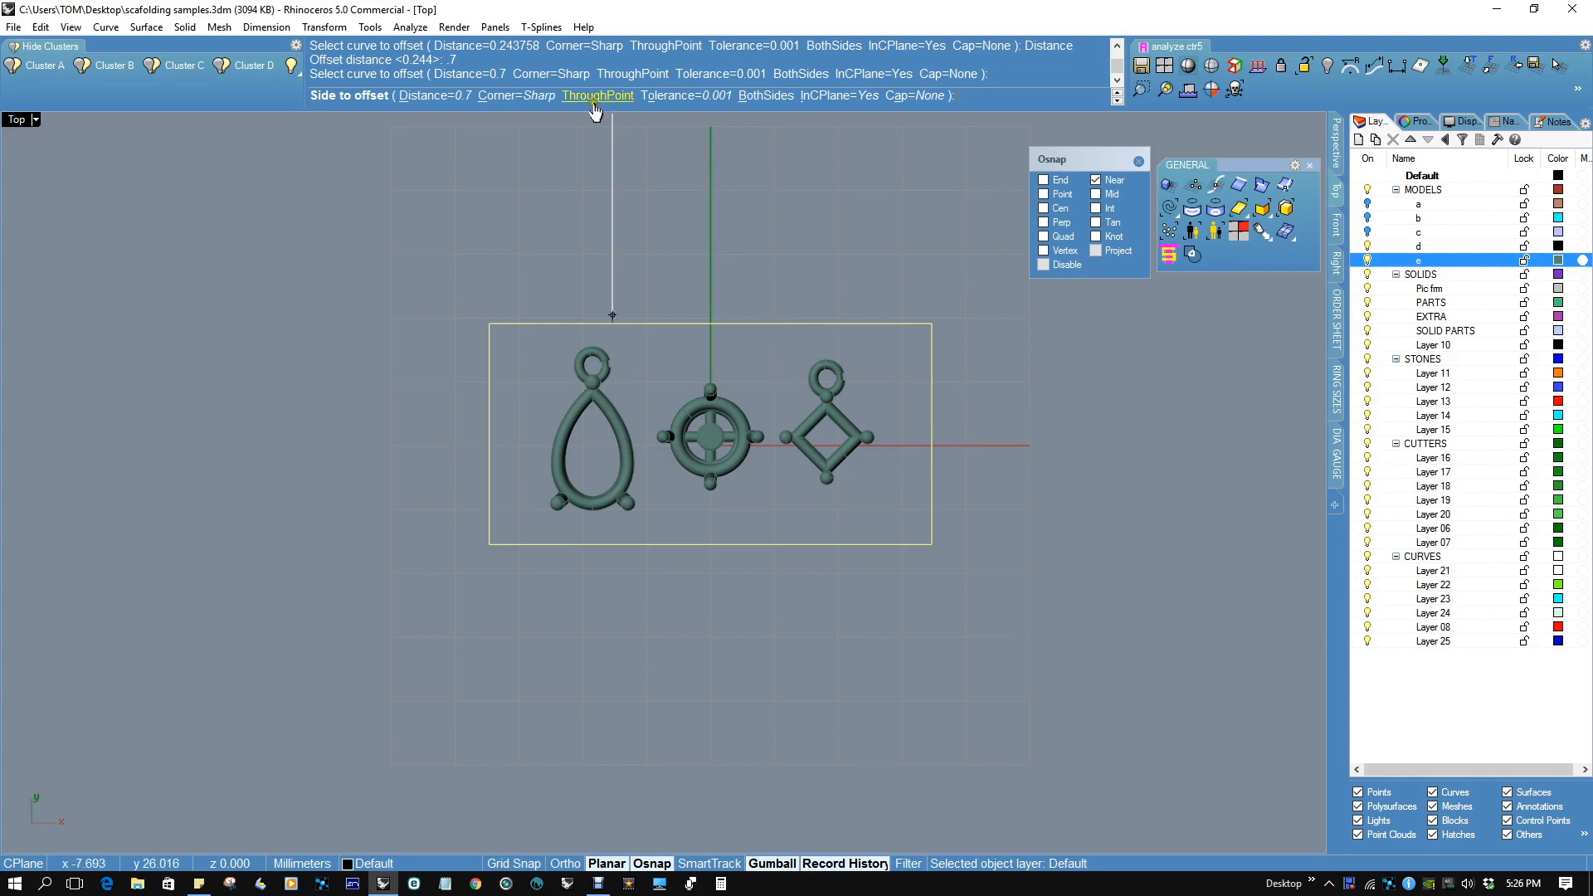
mouse_move(717, 364)
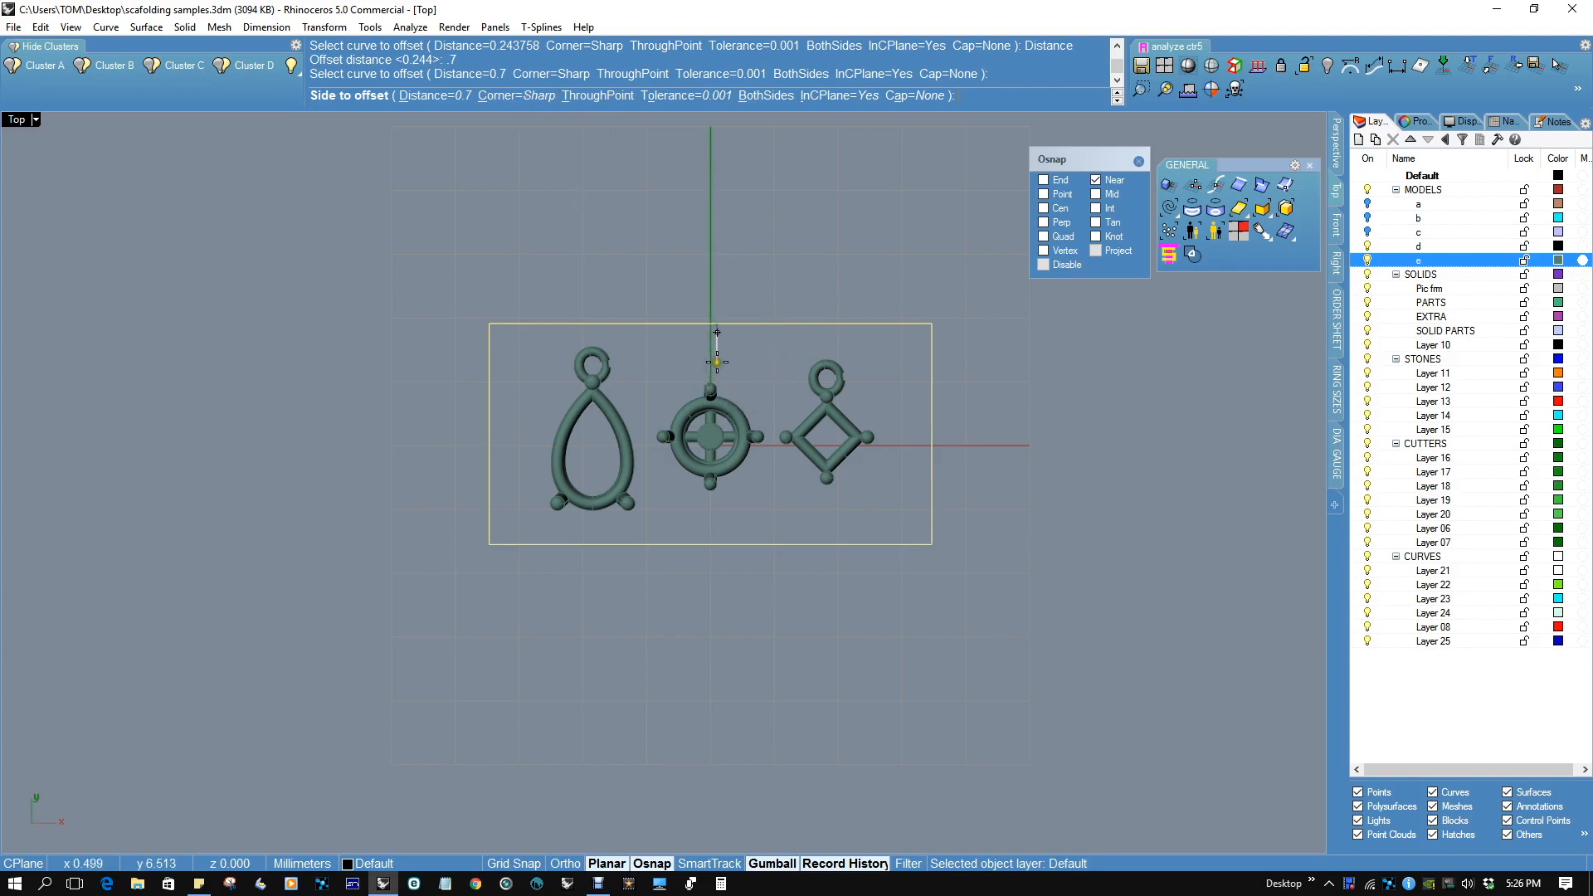
left_click(682, 574)
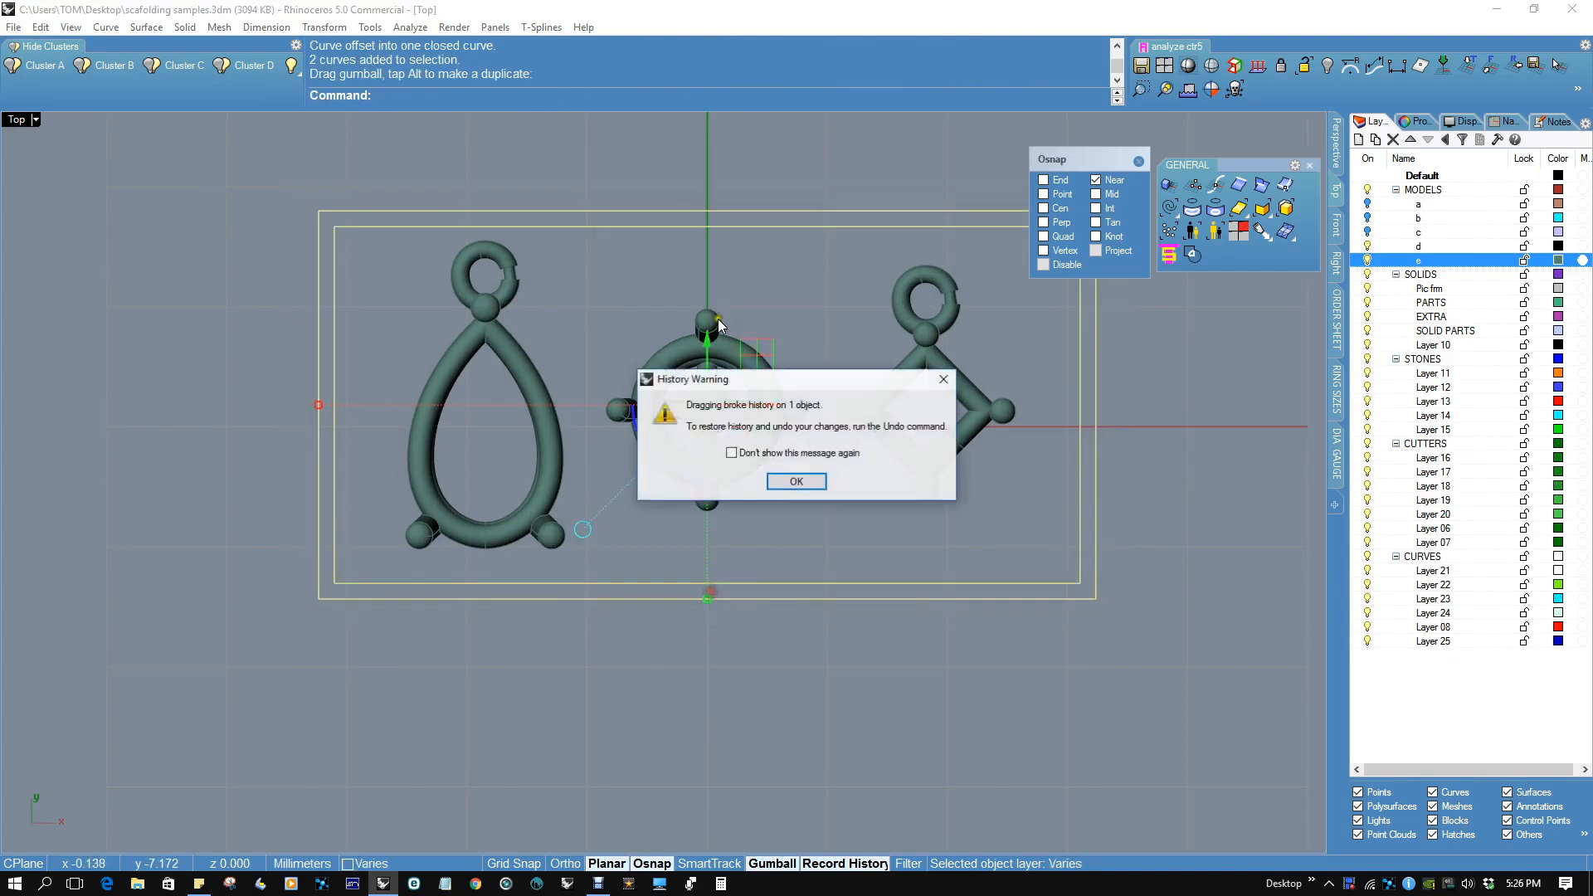
left_click(797, 481)
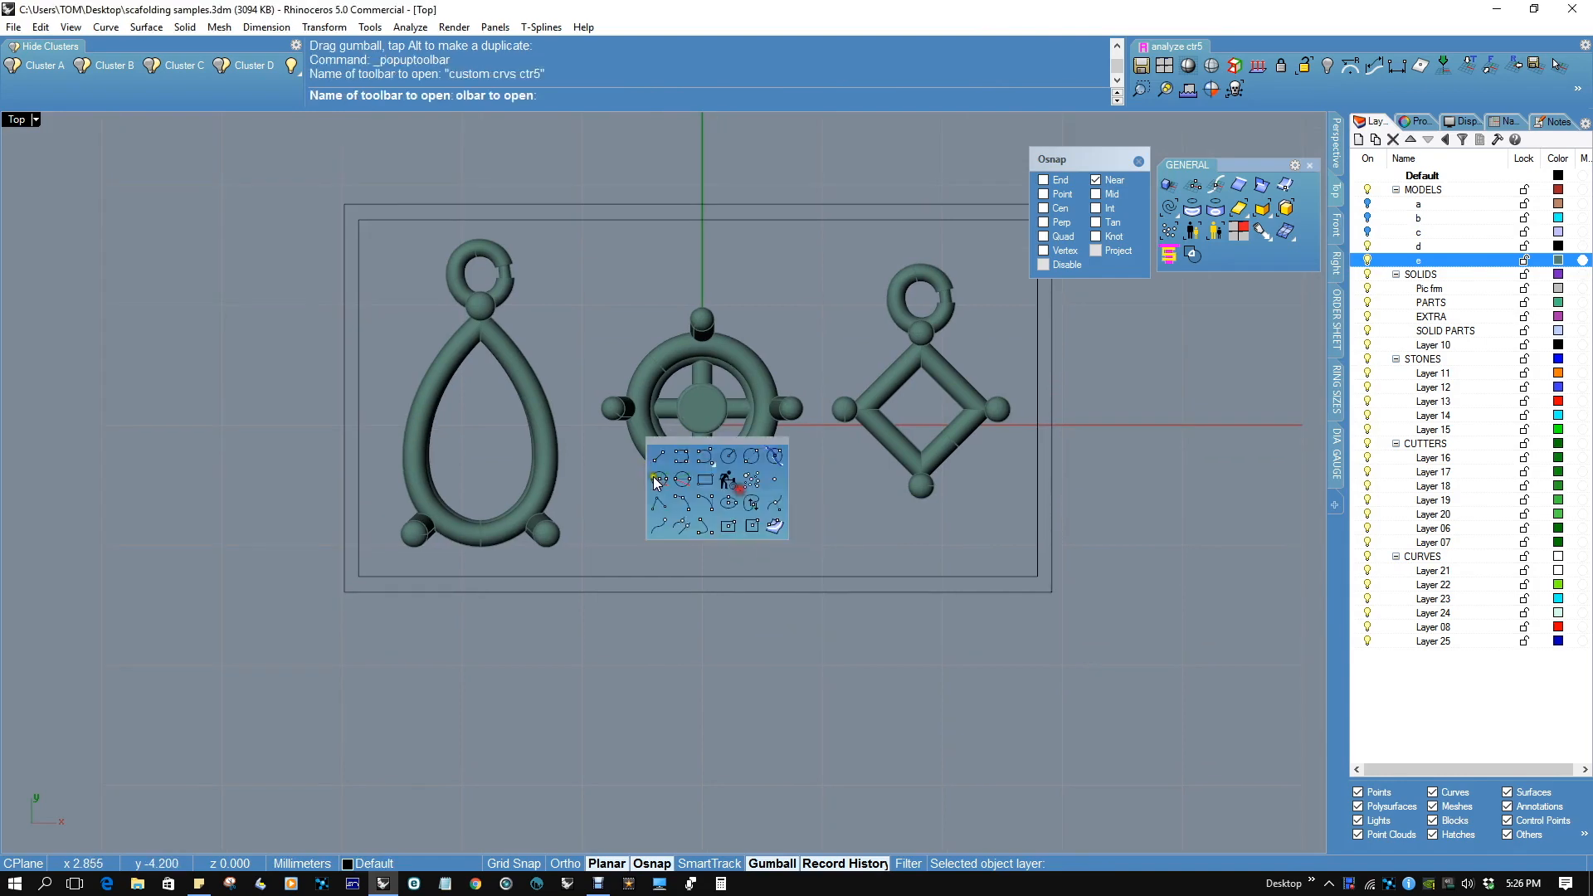
Draw a line from the centre pendant's bottom knob and extrude the offset rectangles into solid walls.
left_click(658, 478)
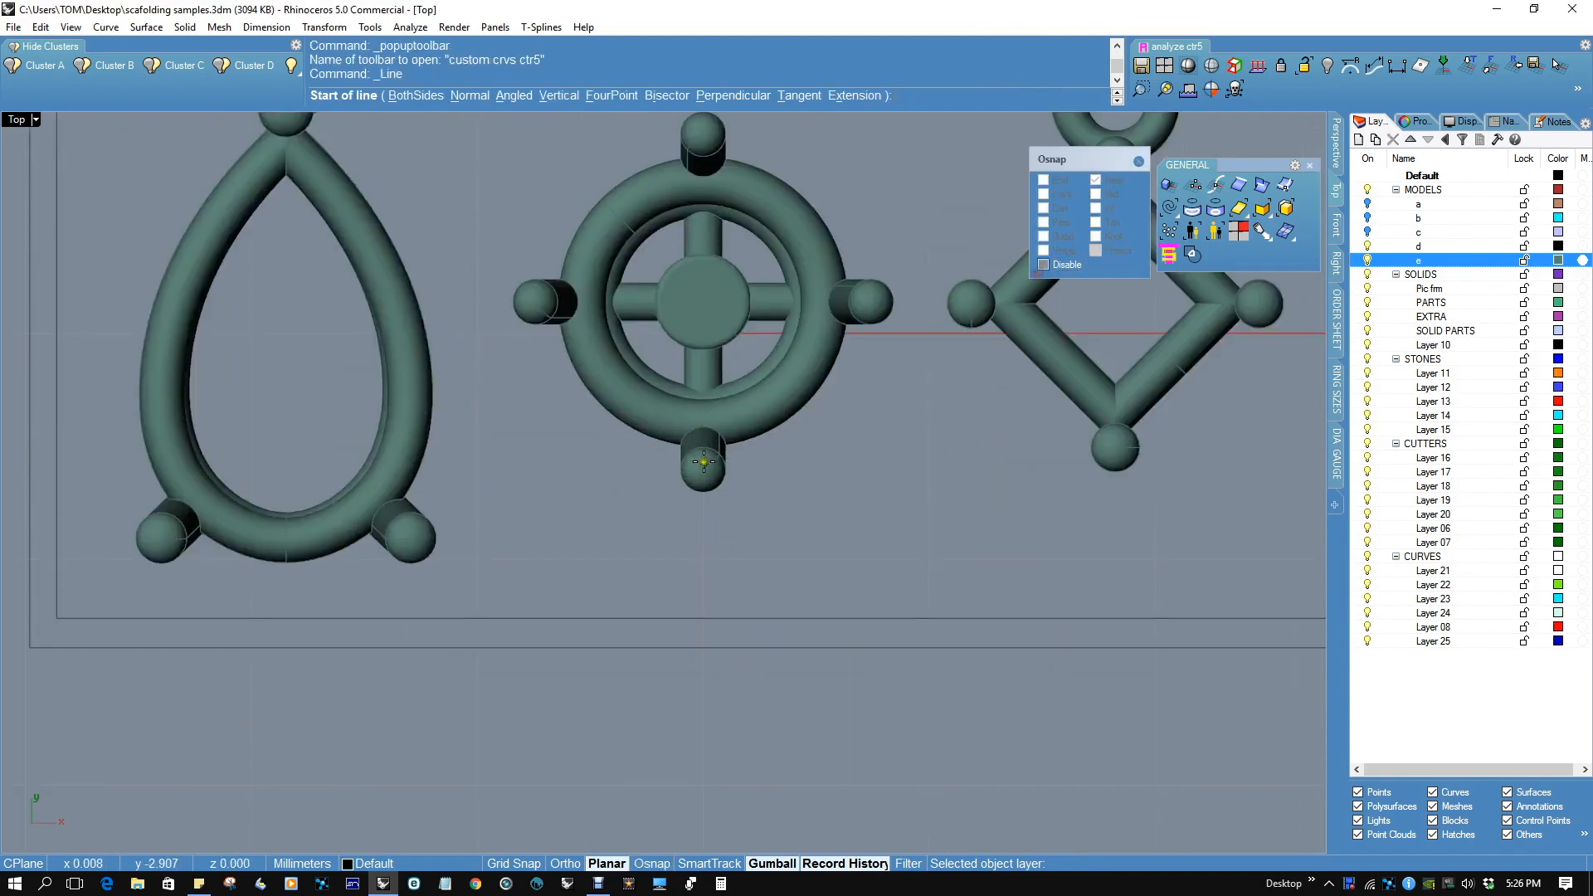
left_click(700, 463)
type("b")
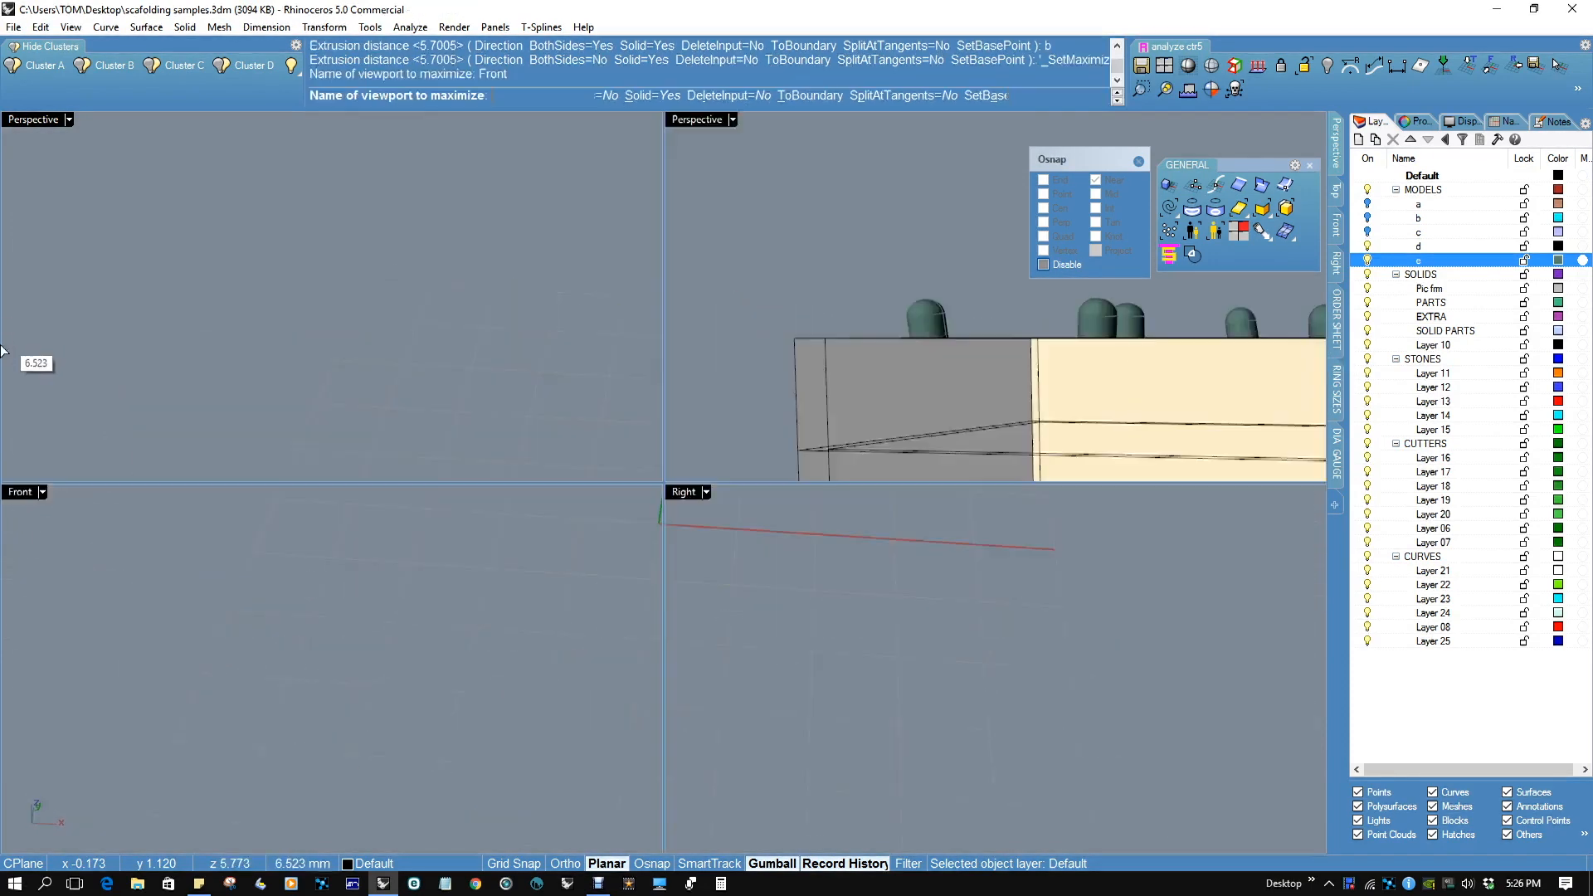
double_click(20, 491)
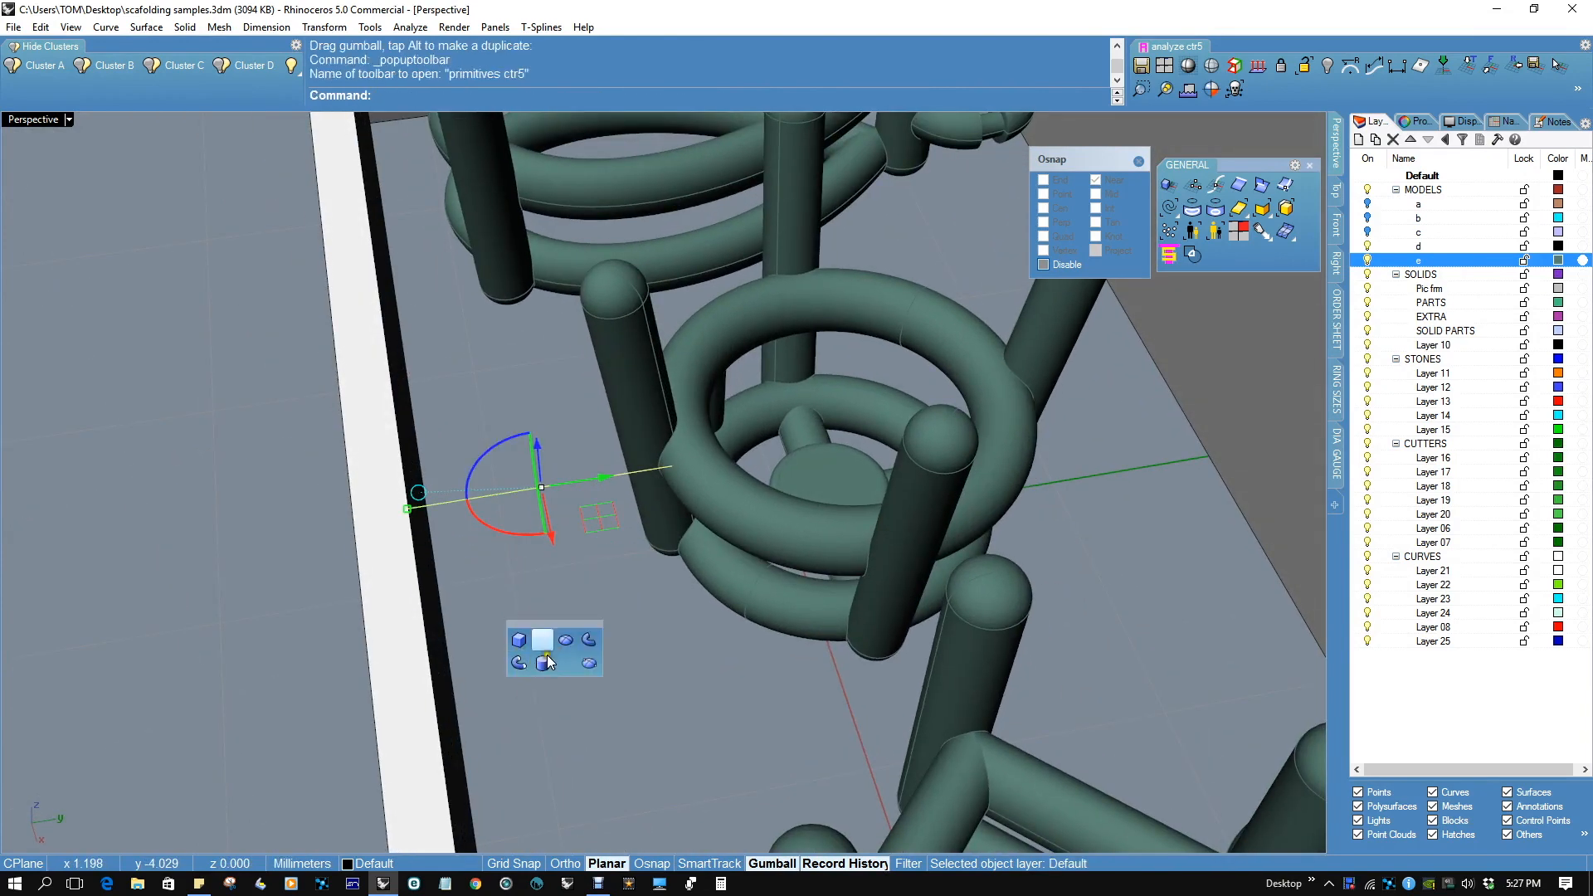
Pipe the line with flat caps and copy the rod cylinder to the other pendants' knobs.
left_click(542, 641)
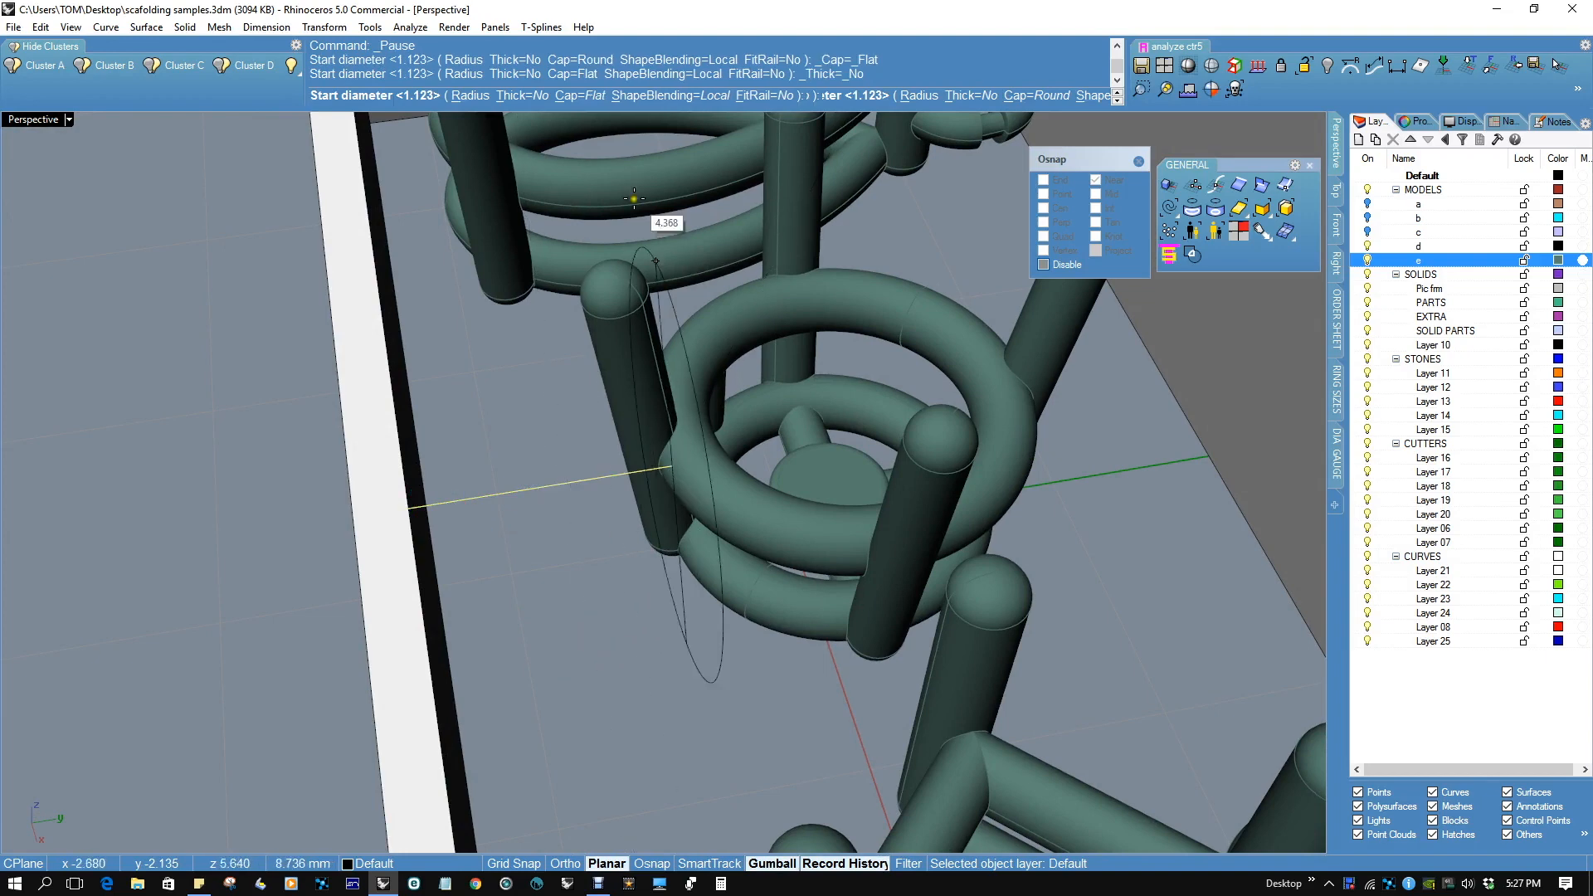
mouse_move(599, 368)
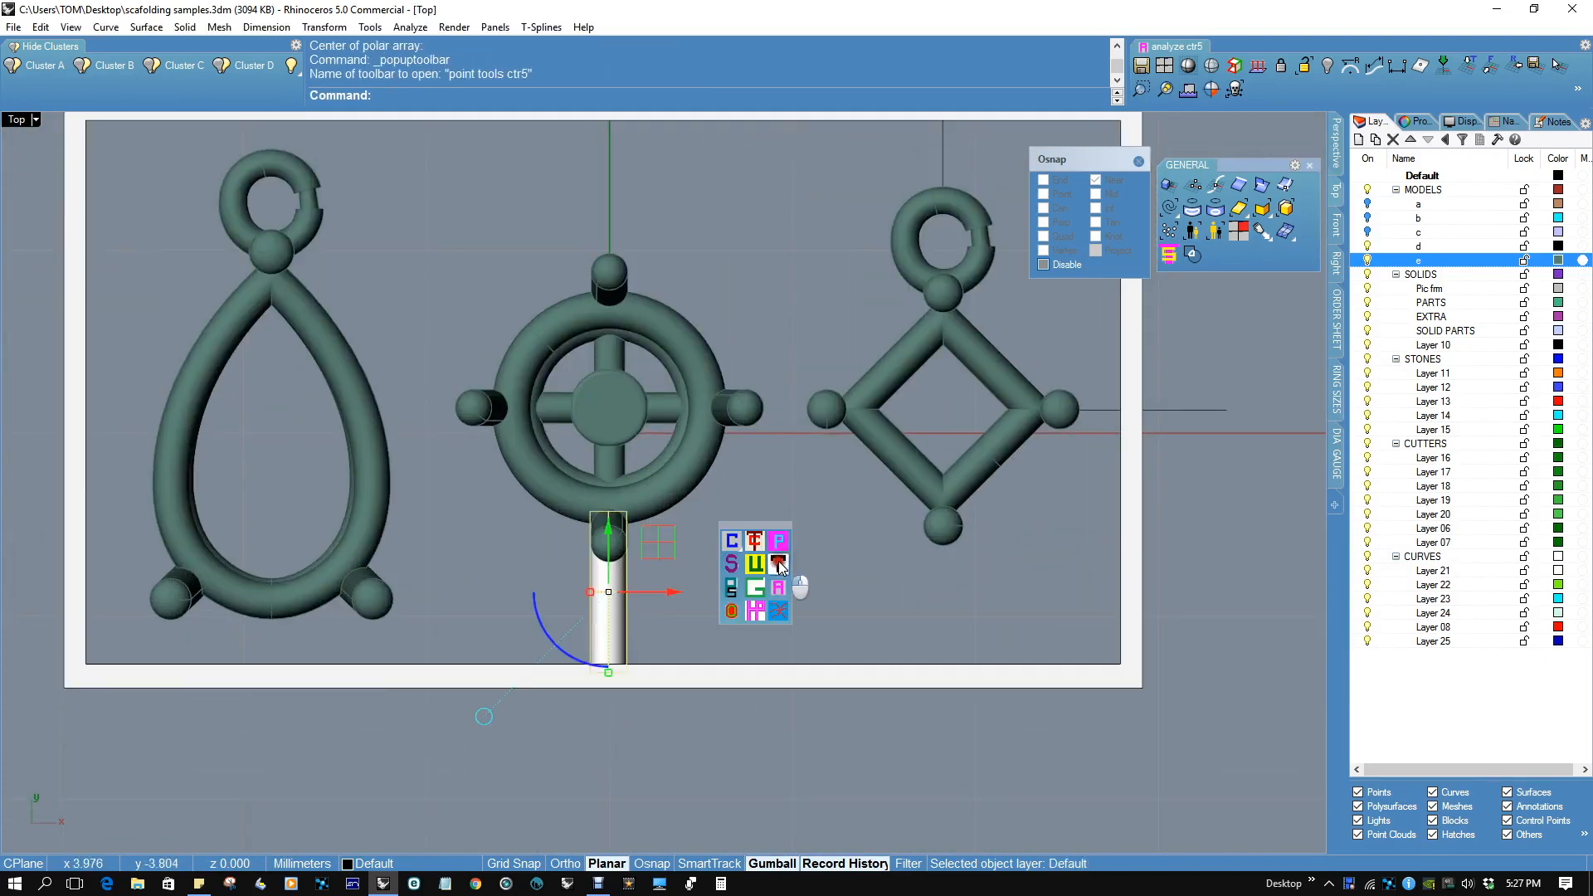
left_click(778, 564)
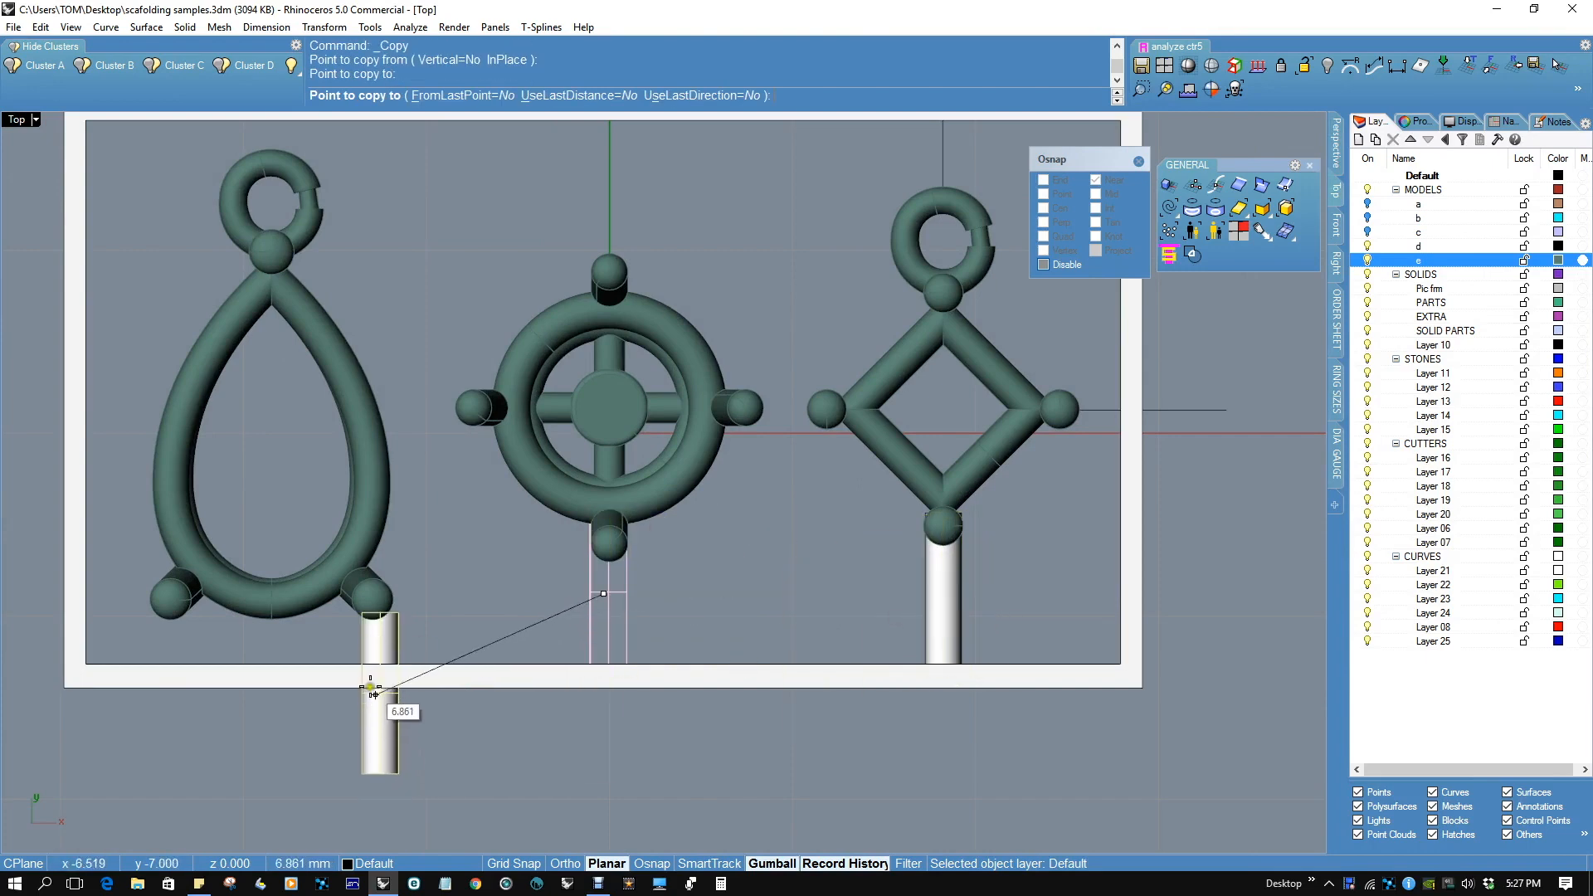
mouse_move(138, 684)
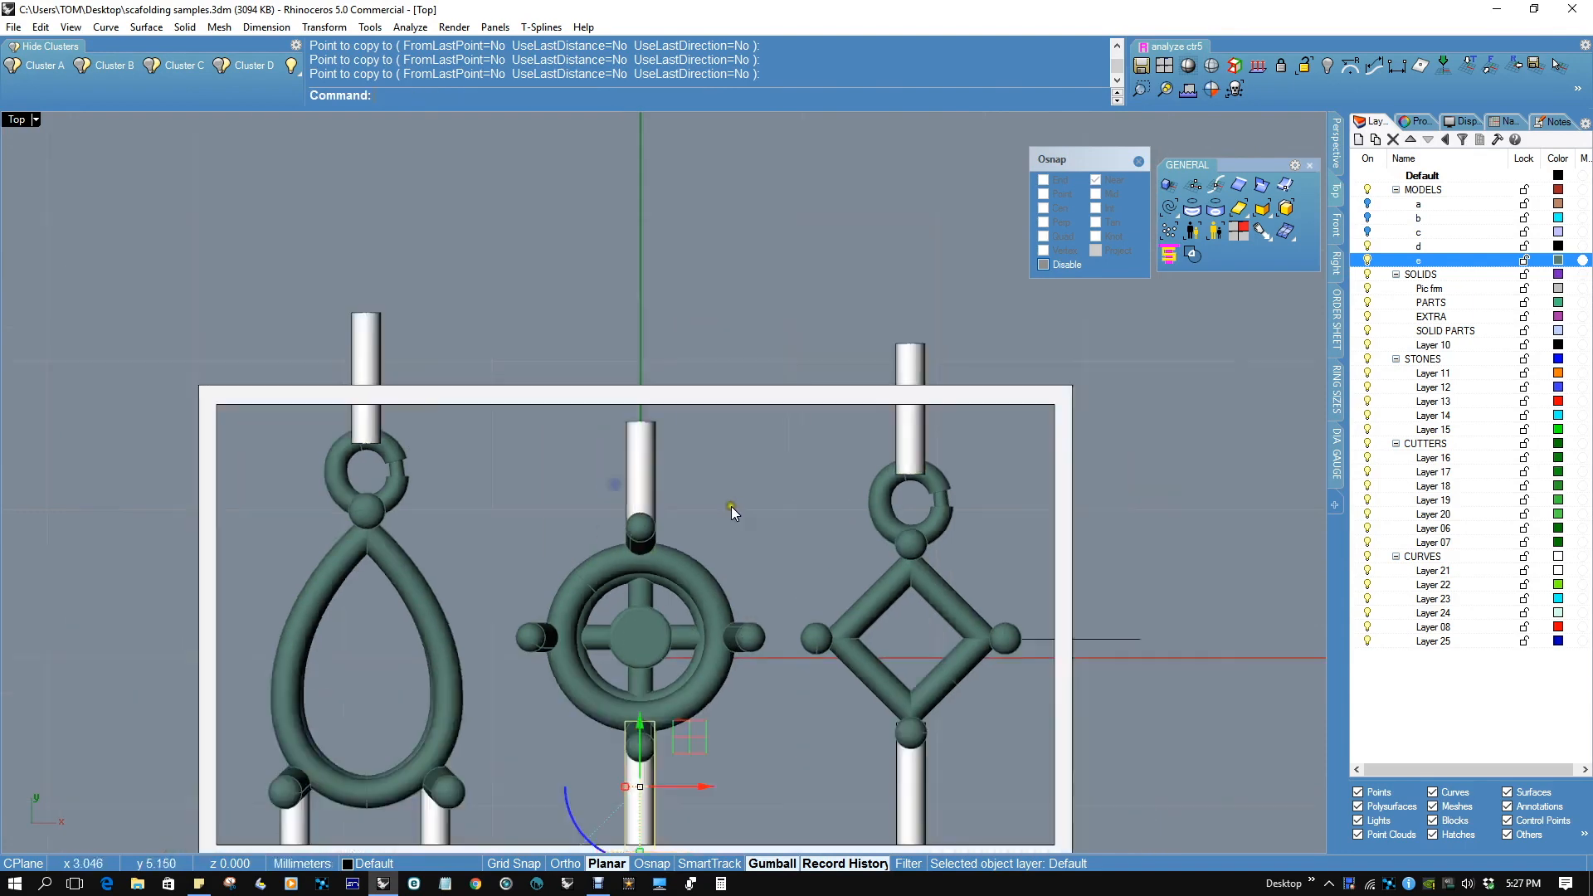
scroll("up", 3)
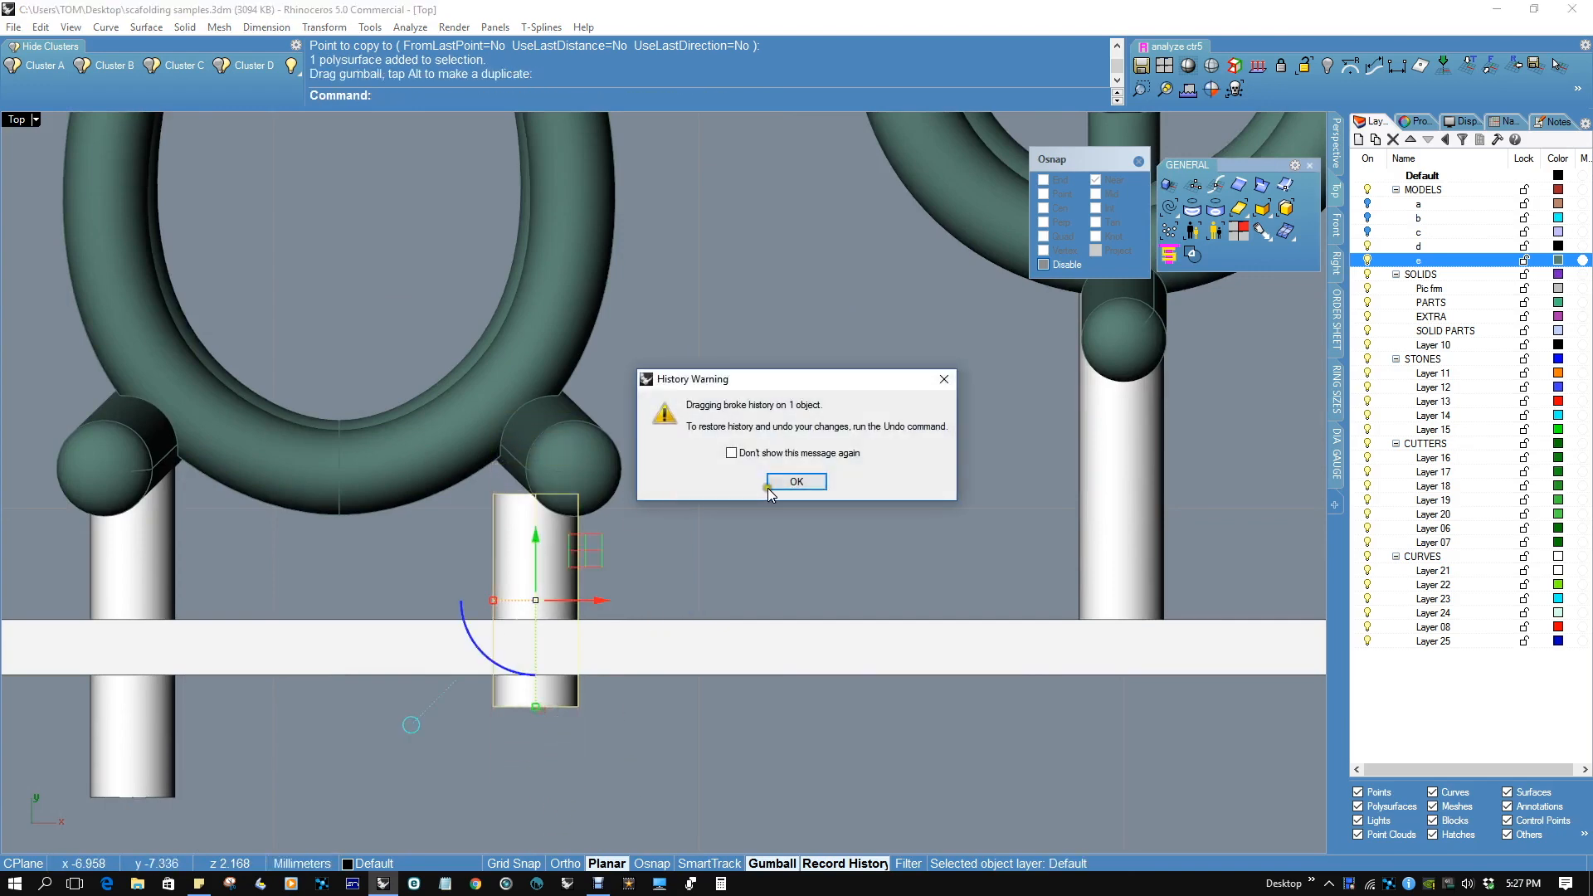
left_click(795, 481)
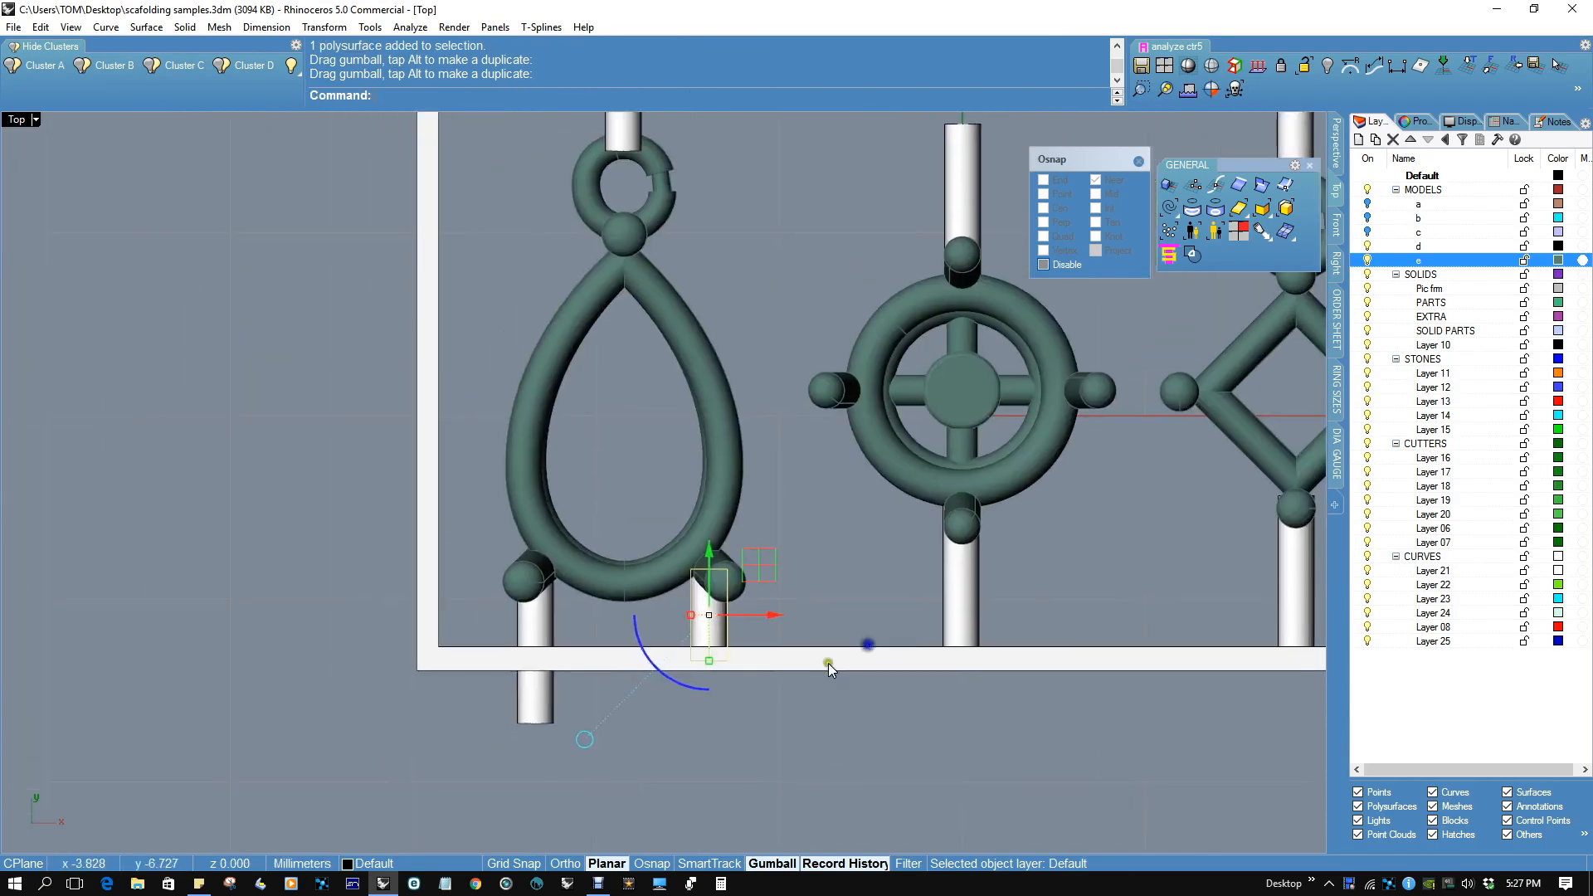
left_click(33, 120)
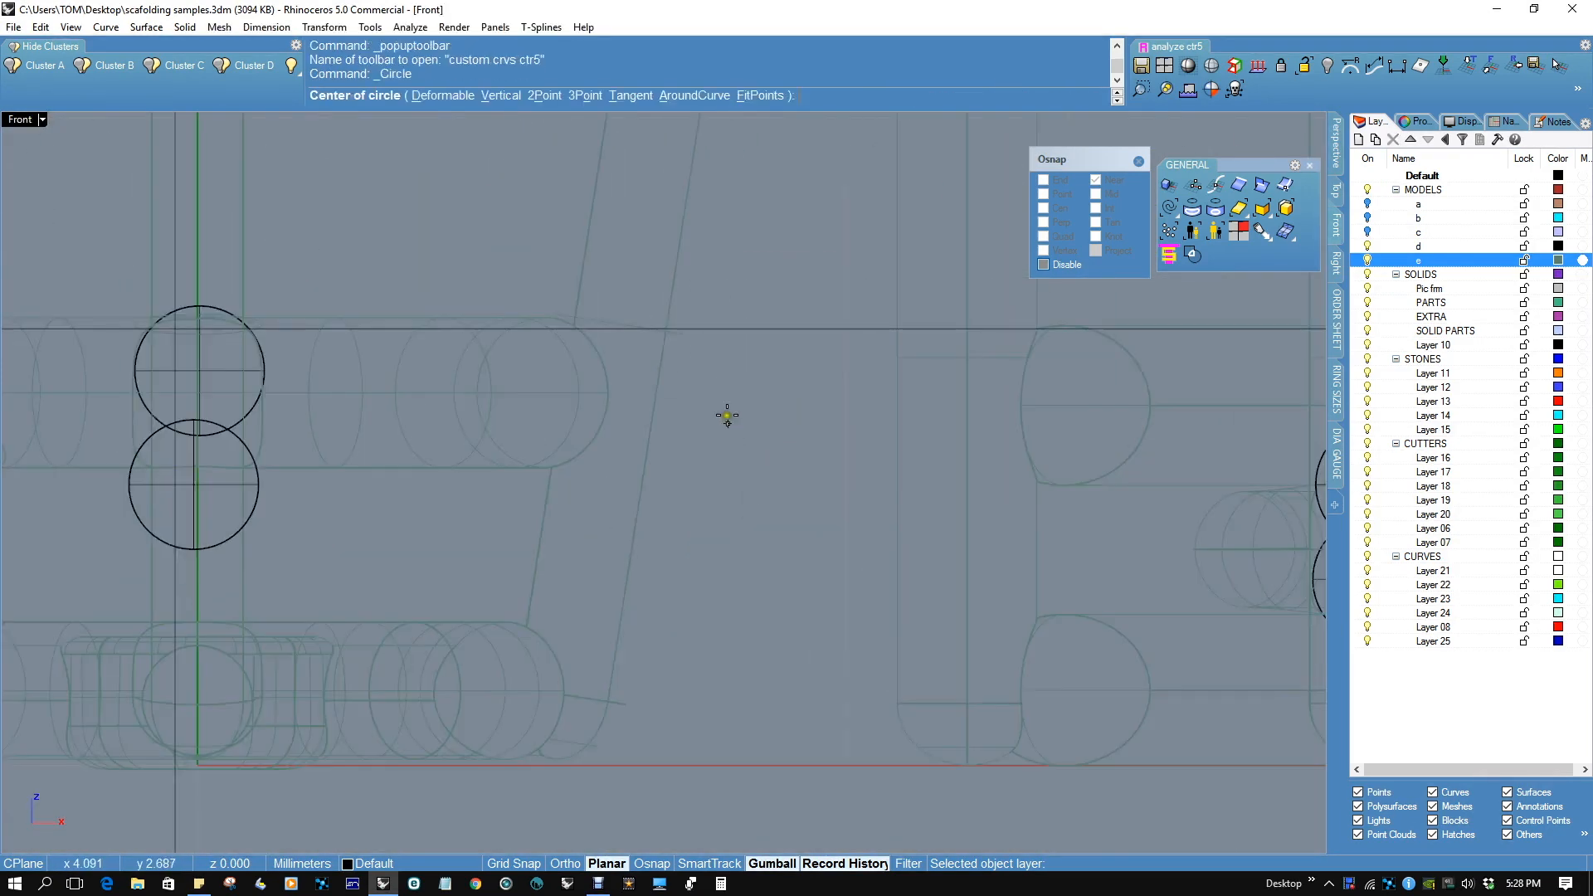
Place hole circles on the frame's front face in Front view.
left_click(956, 369)
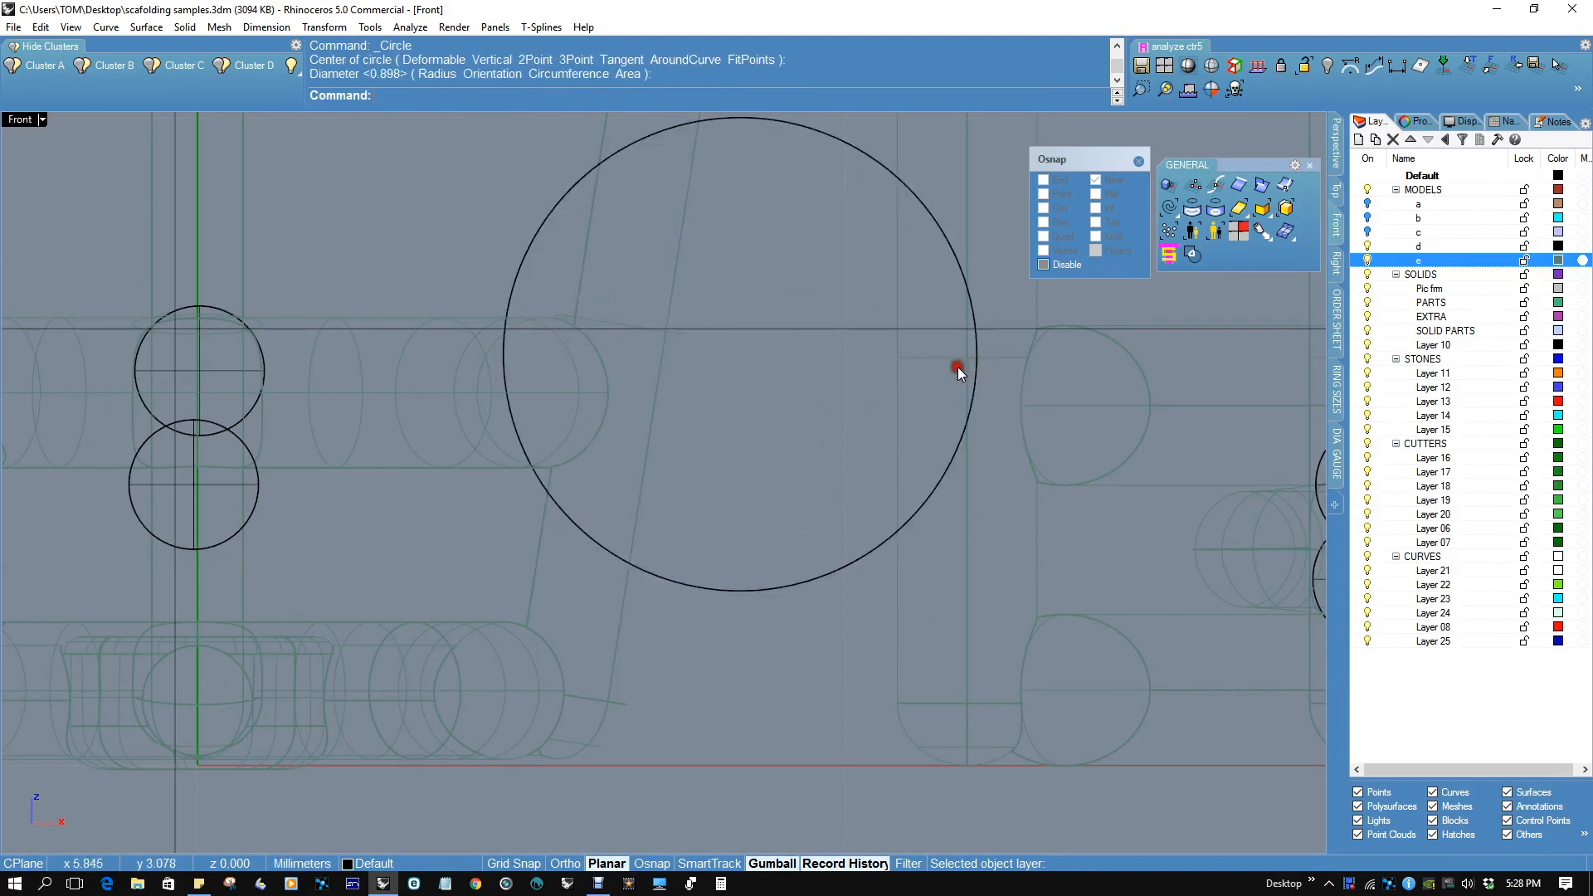
left_click(957, 369)
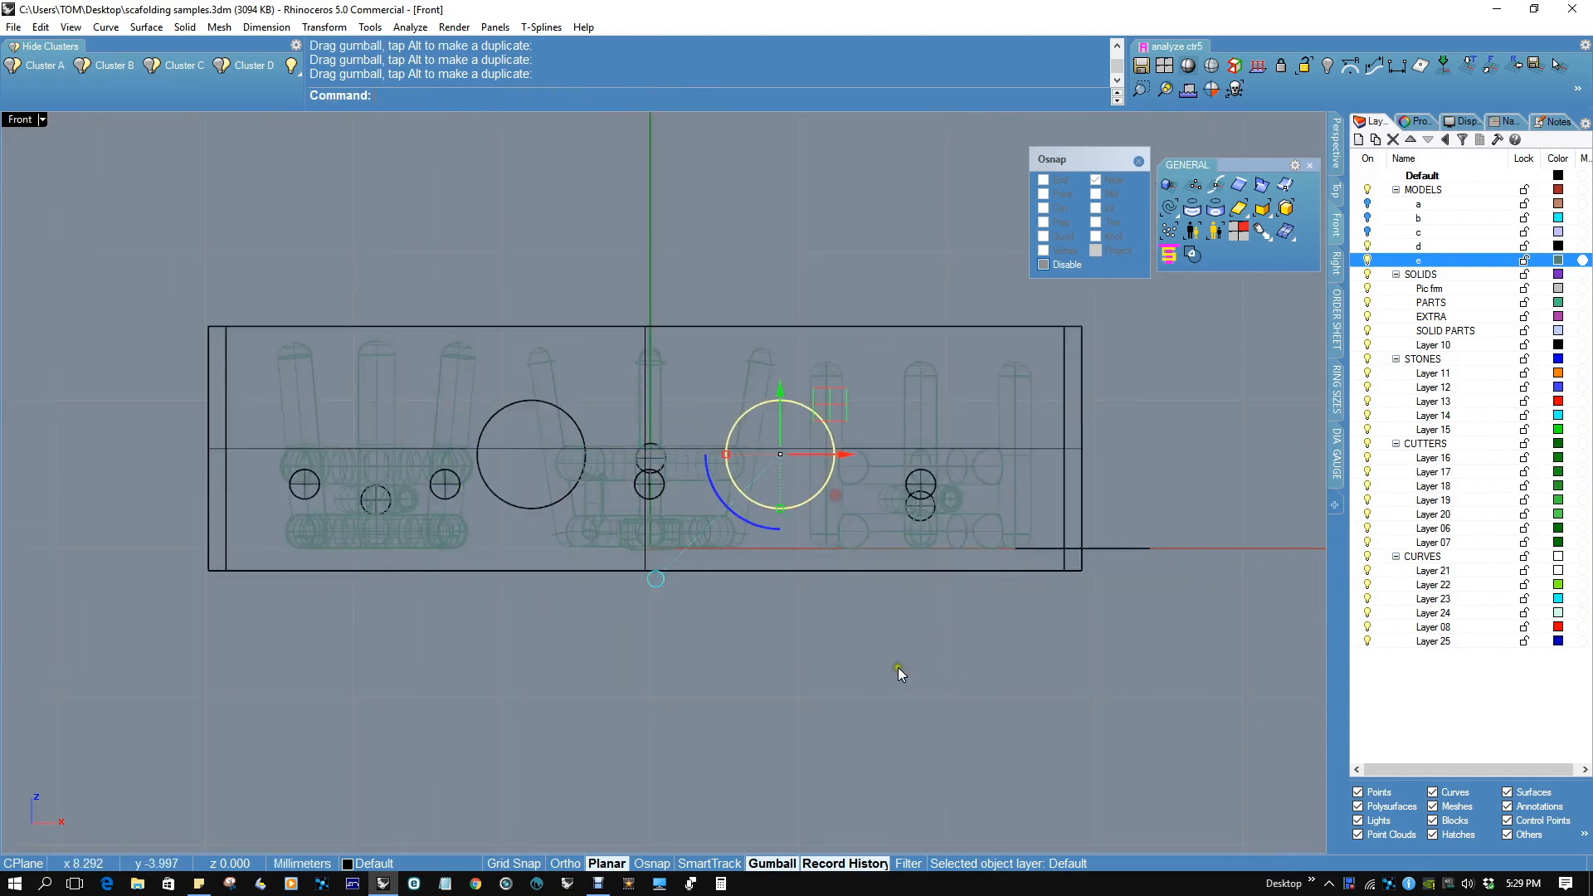
left_click(528, 451)
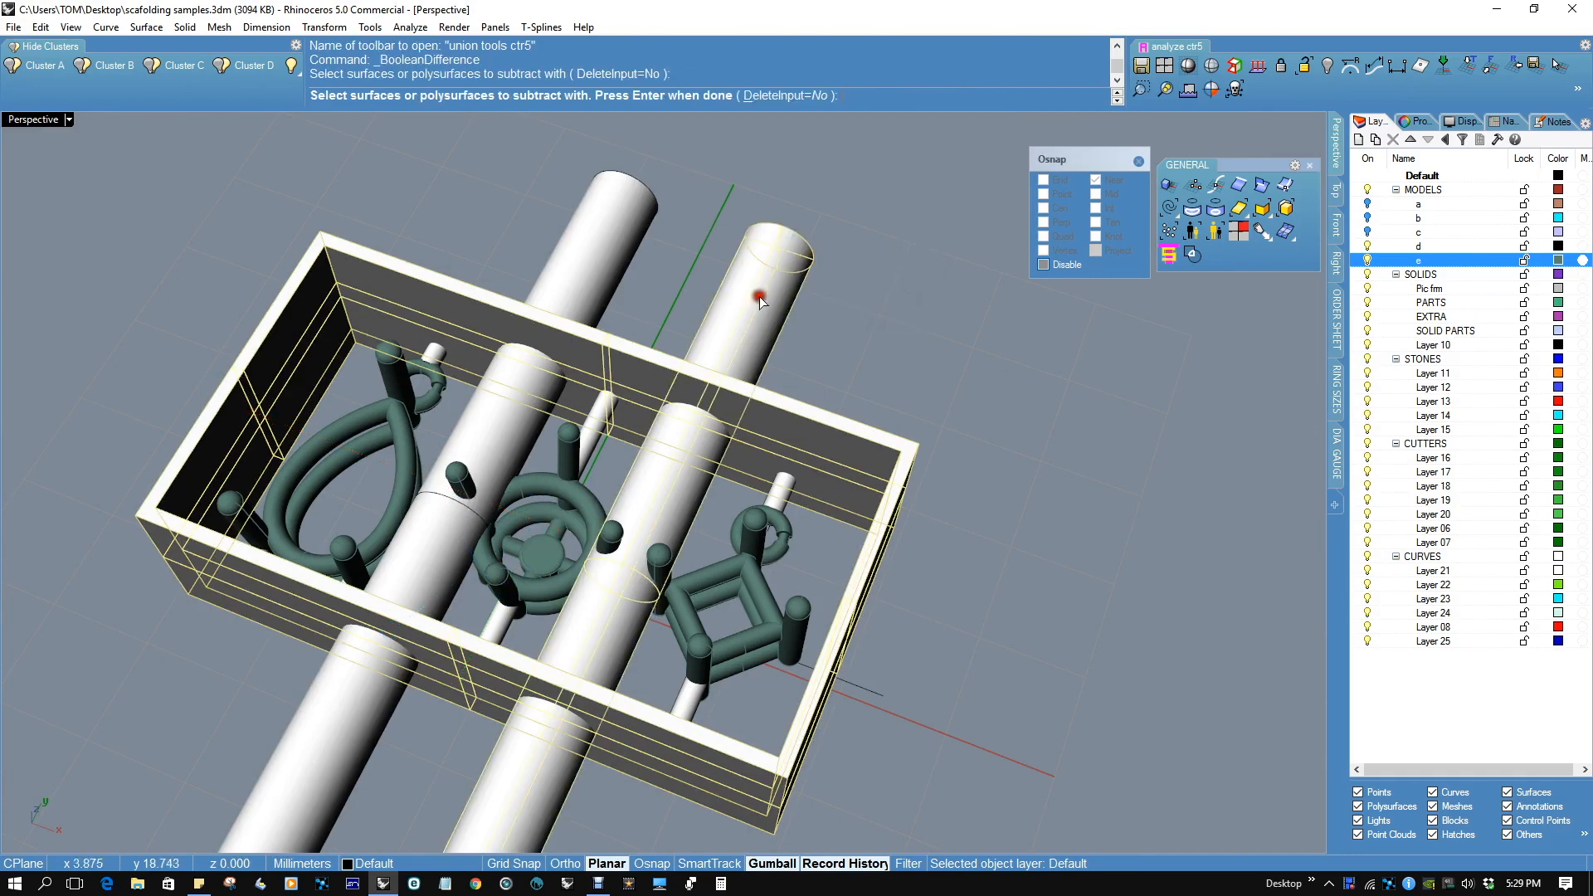
Boolean-subtract the large cylinders from the frame walls, keeping the inputs.
key("Return")
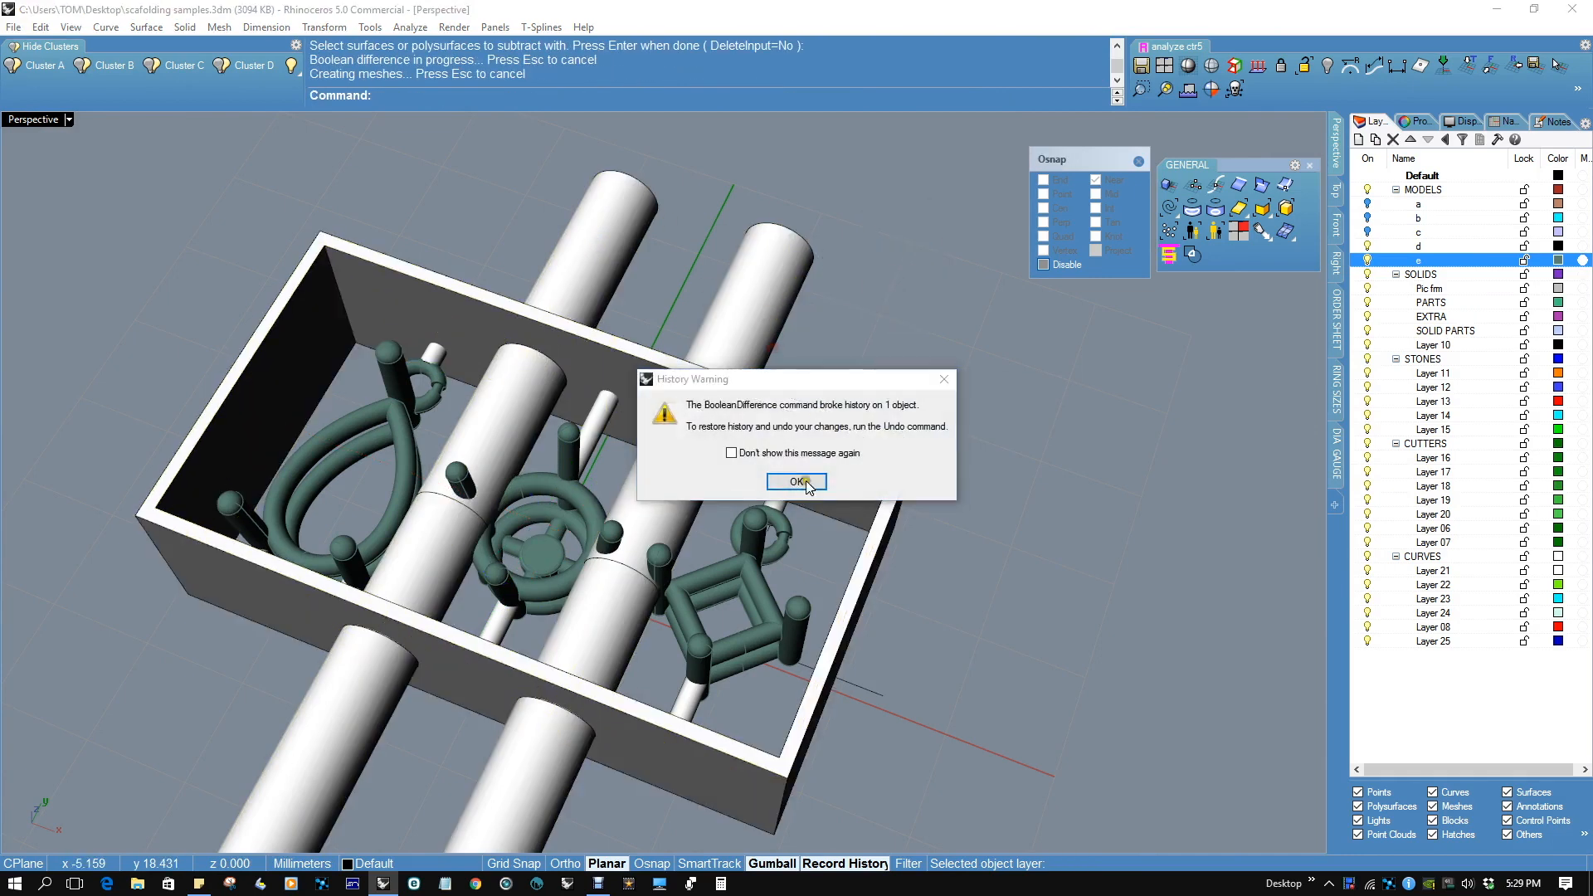
left_click(796, 481)
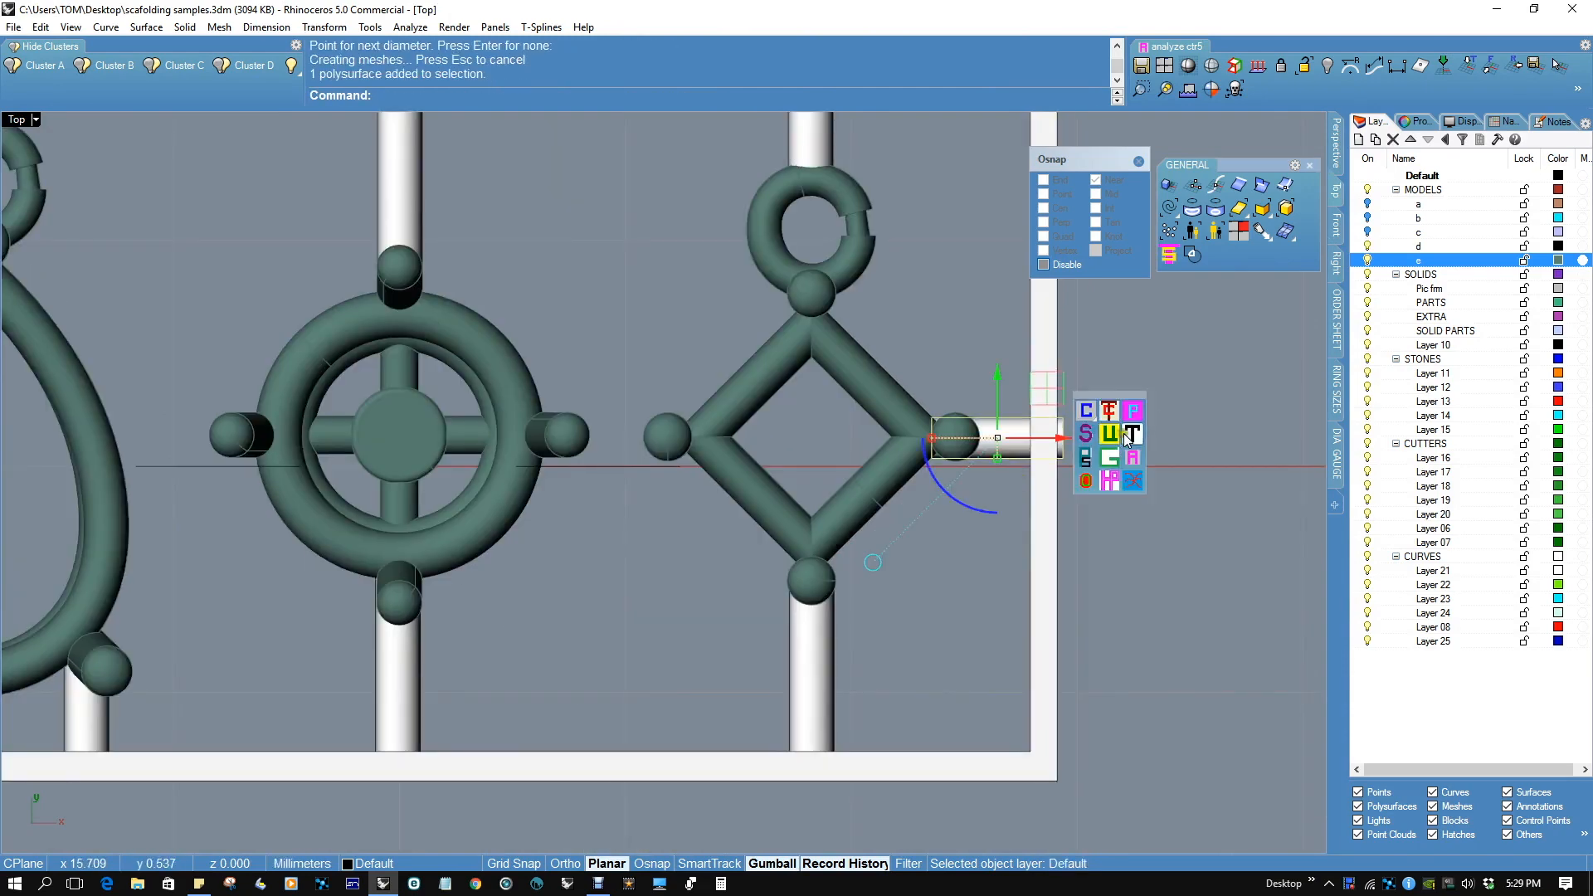
Copy the diamond pendant's short rod from its right knob to its left knob.
left_click(1110, 410)
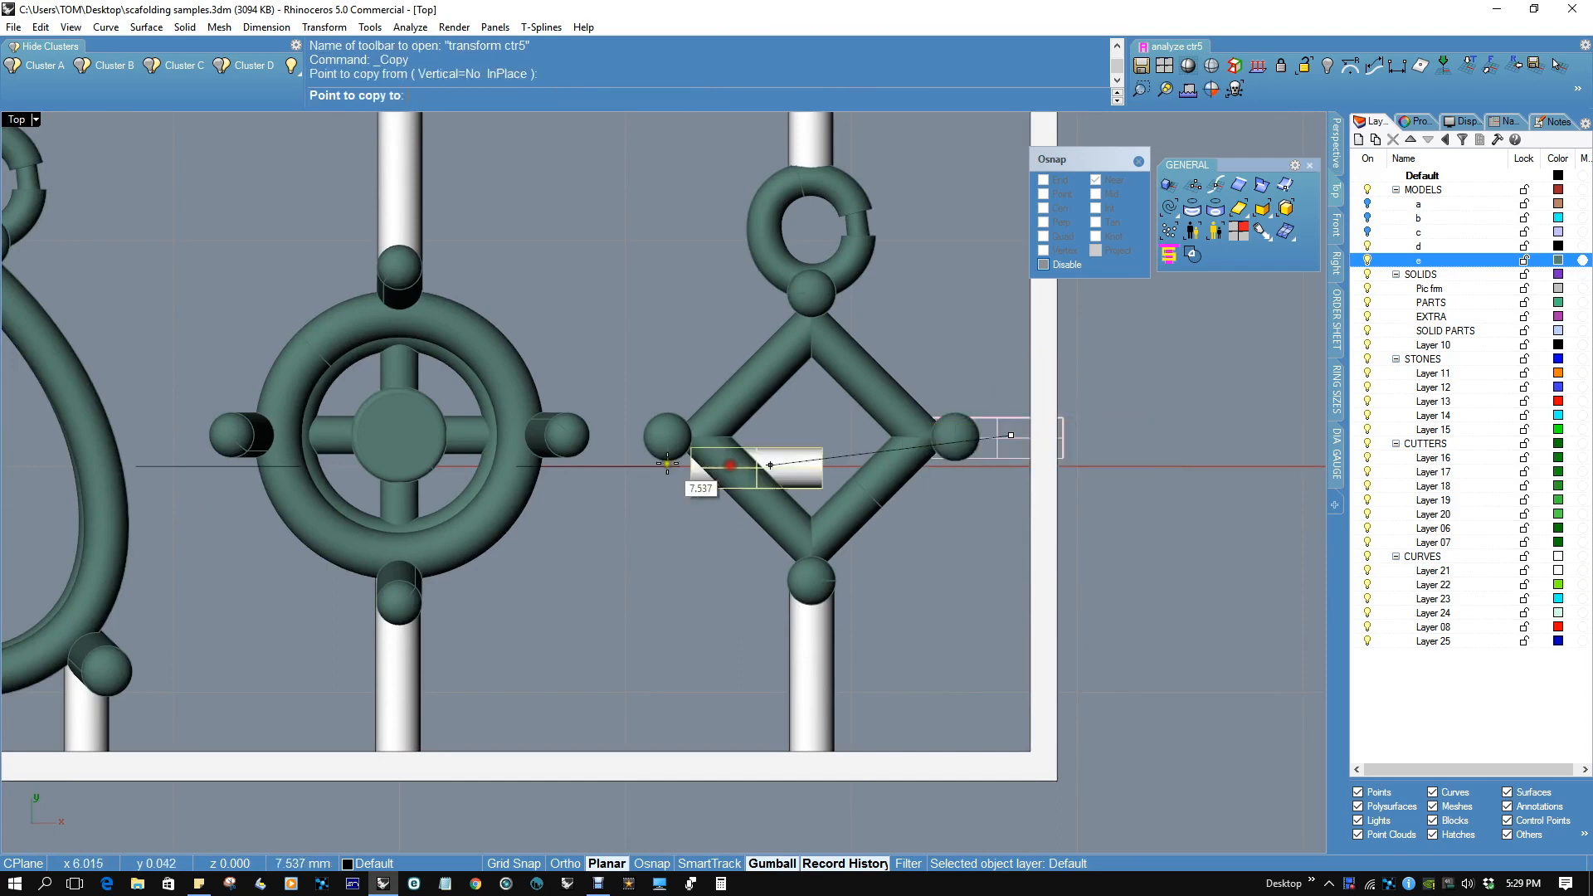
mouse_move(263, 468)
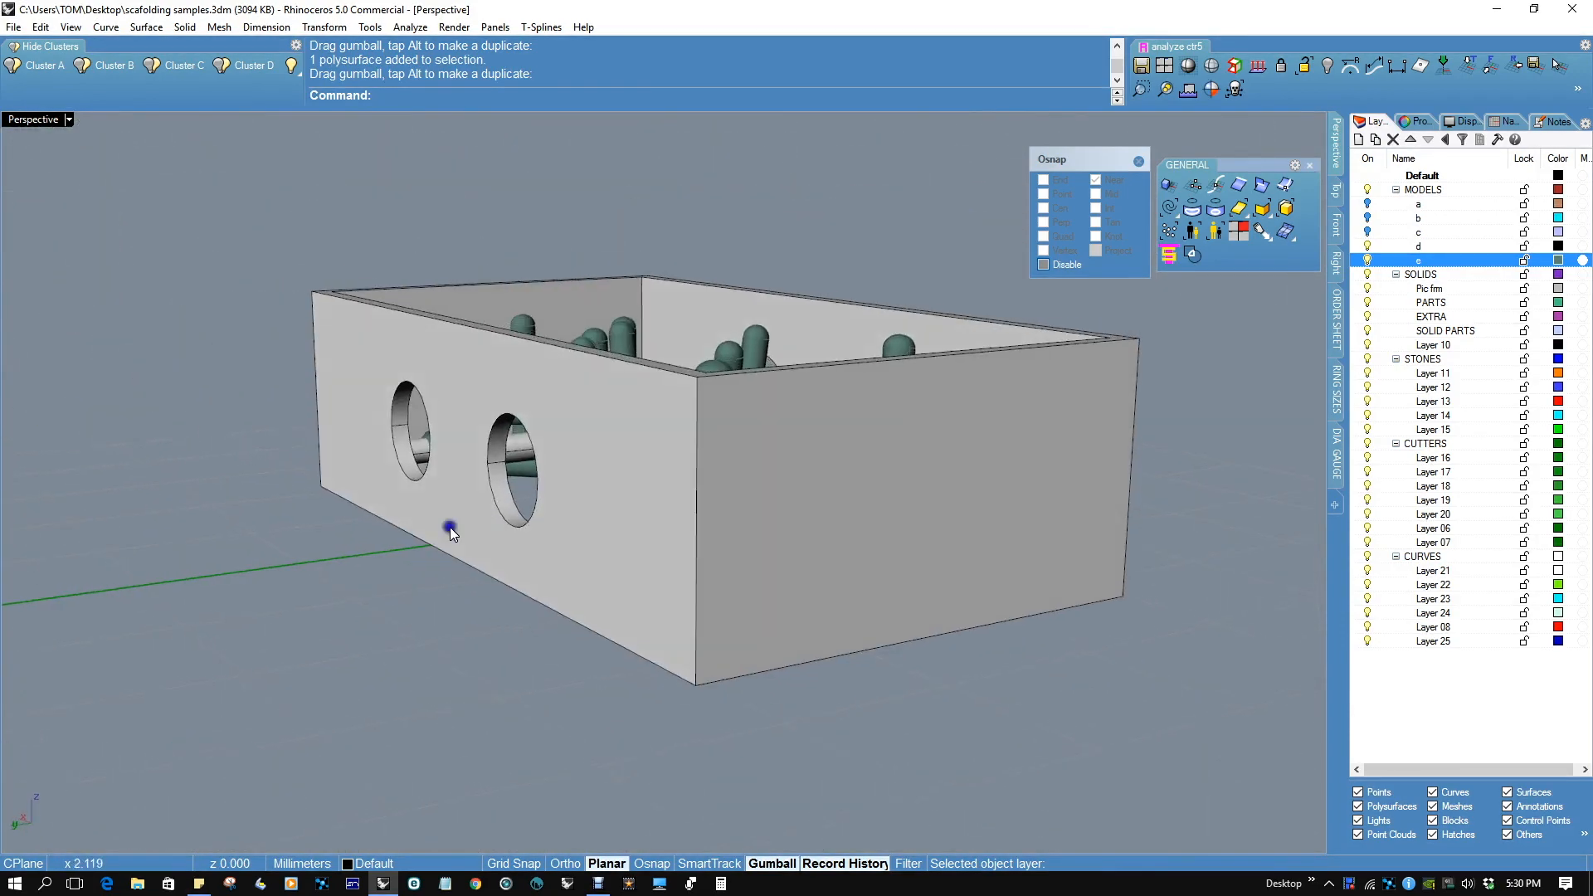
left_click(1213, 64)
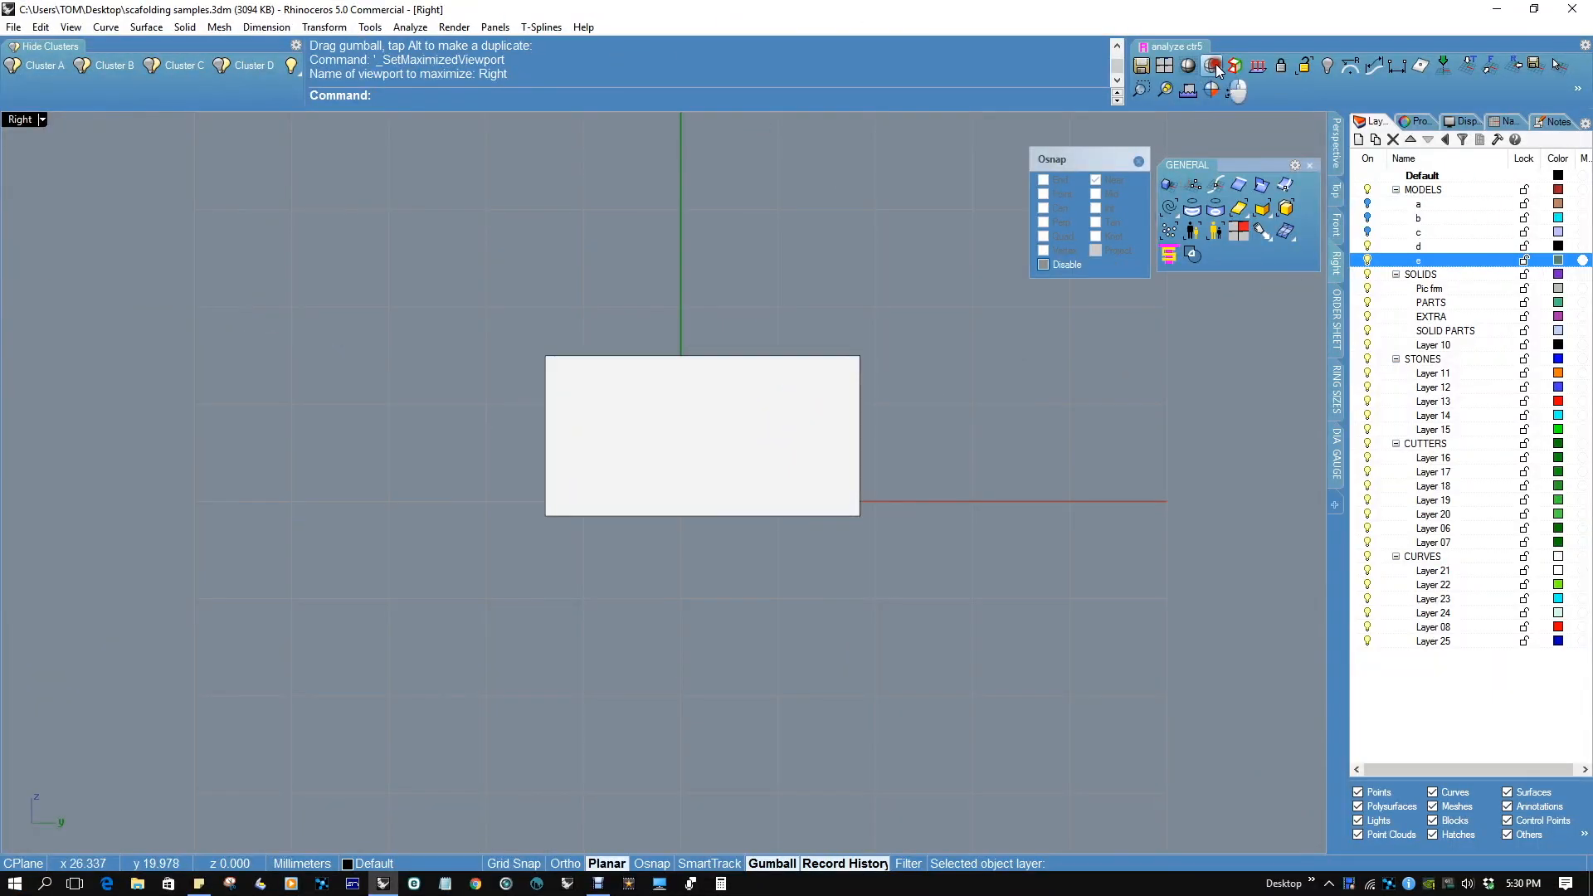
In ghosted Right view, draw a circle on the rod centre and extrude it through the frame.
left_click(1211, 65)
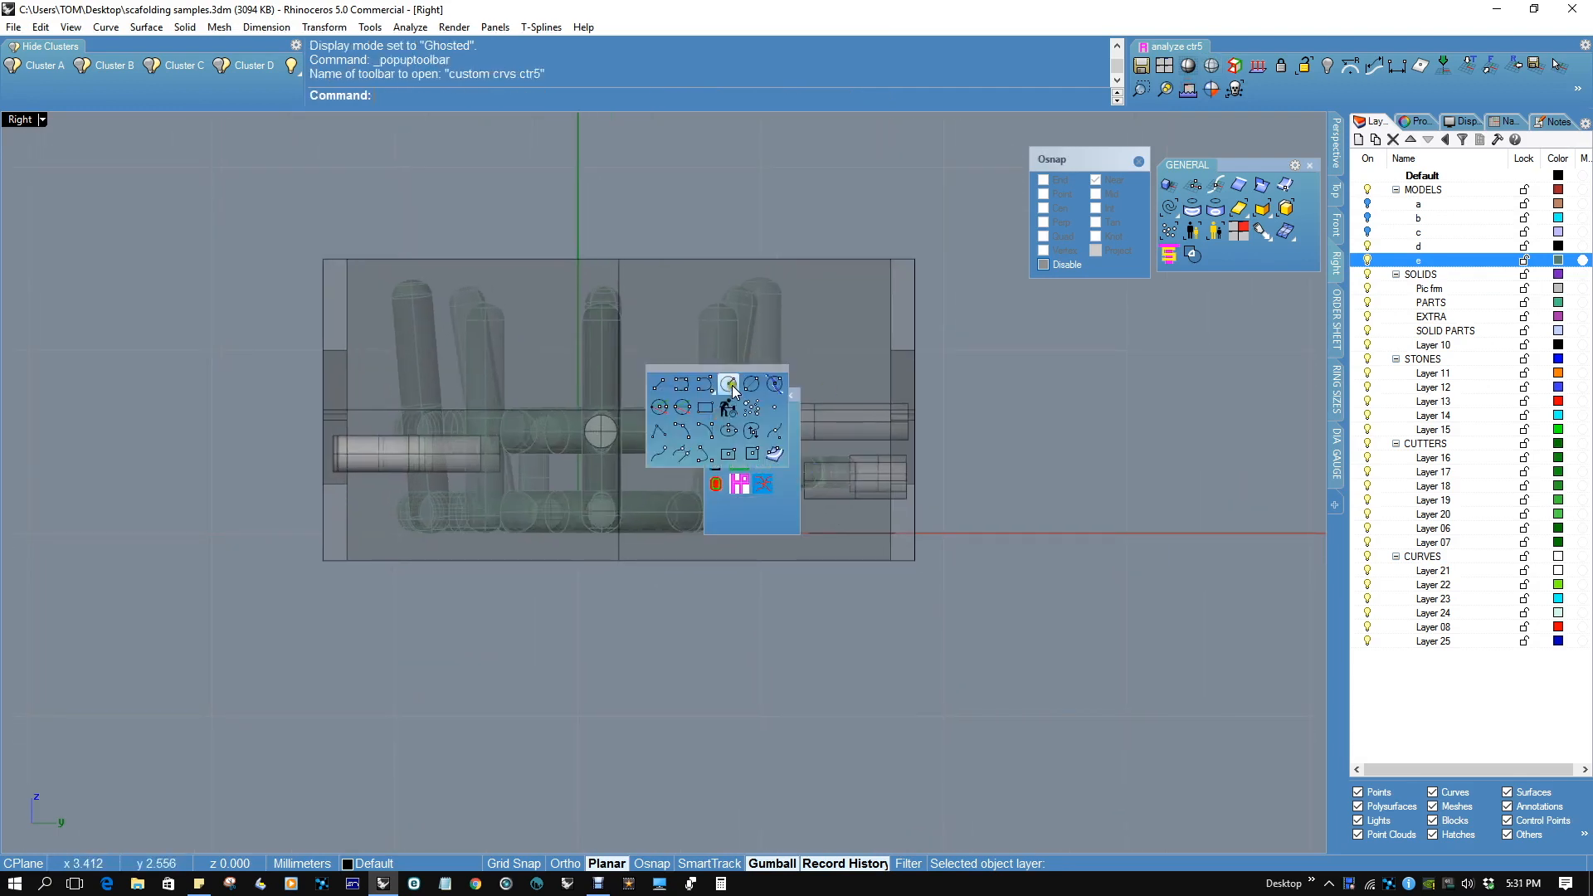
left_click(729, 384)
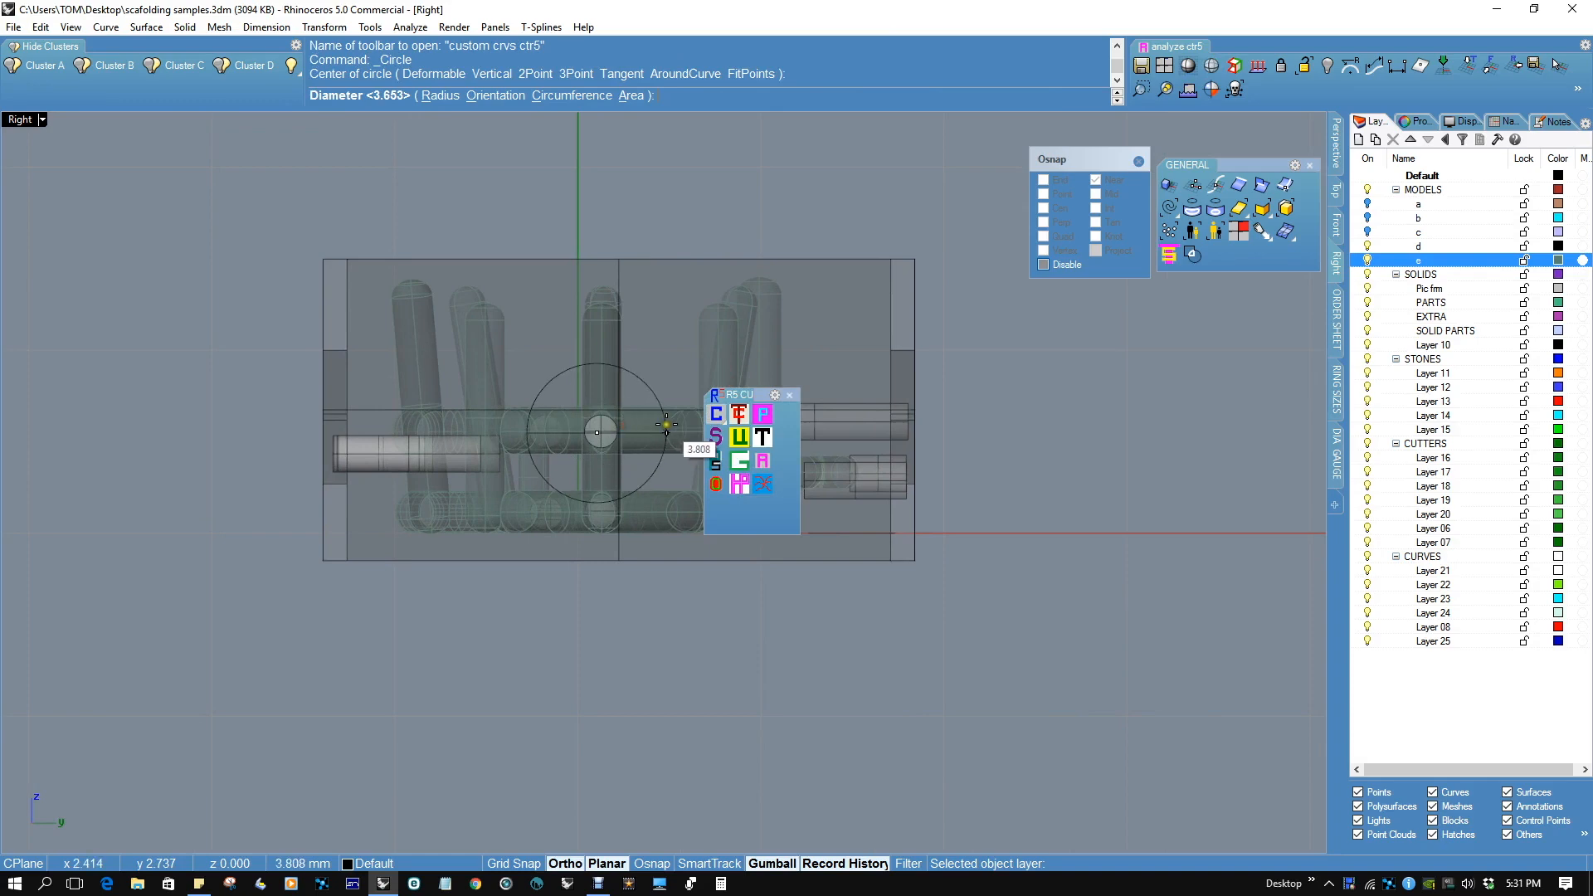
left_click(666, 426)
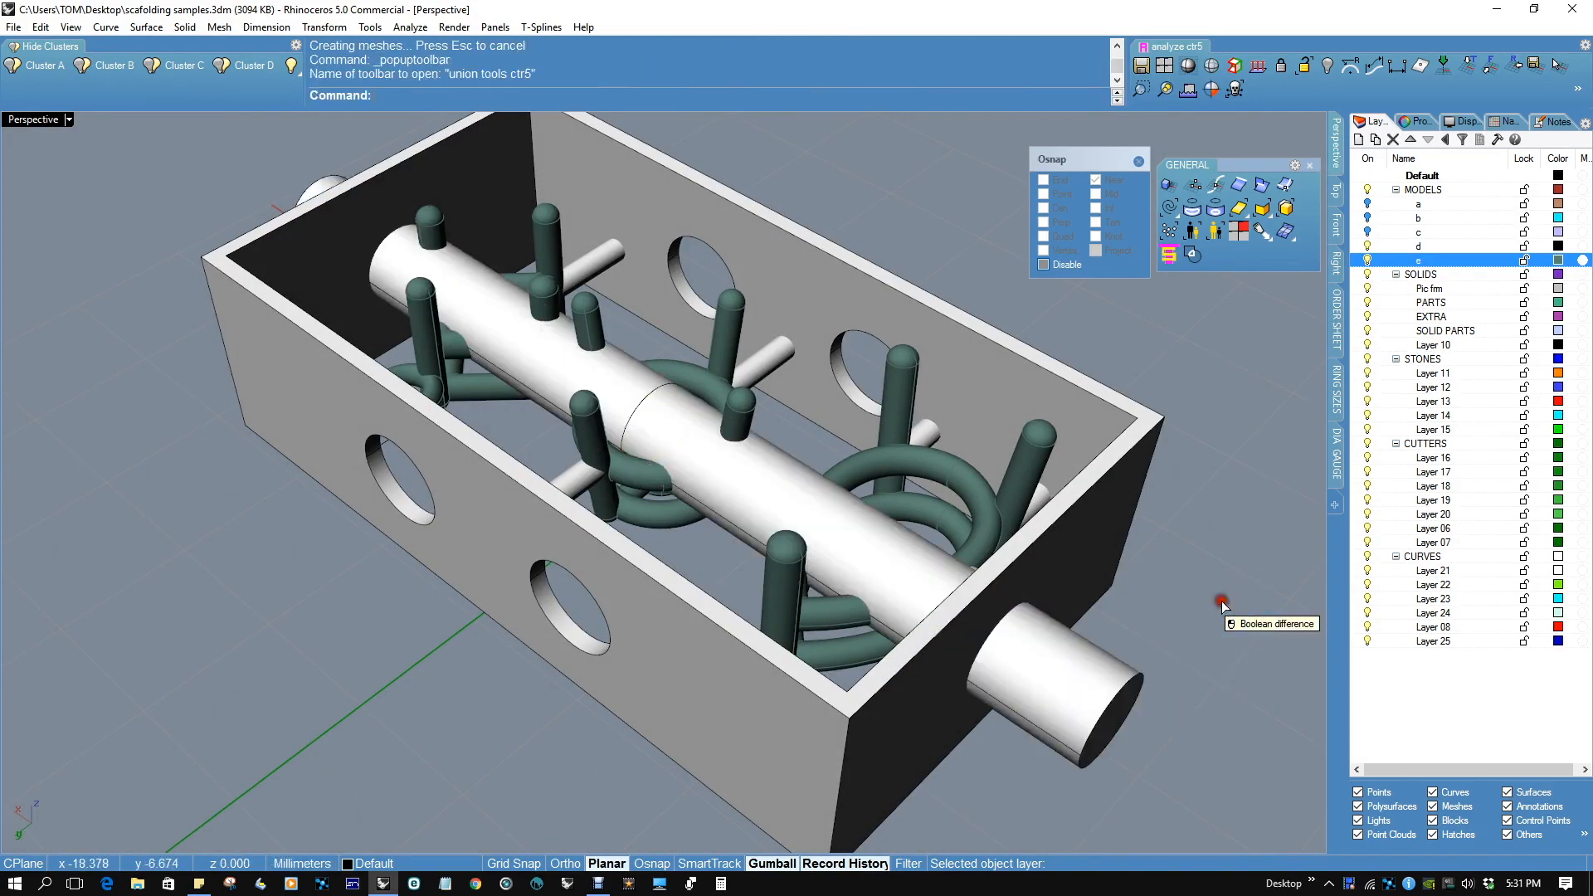
left_click(1223, 602)
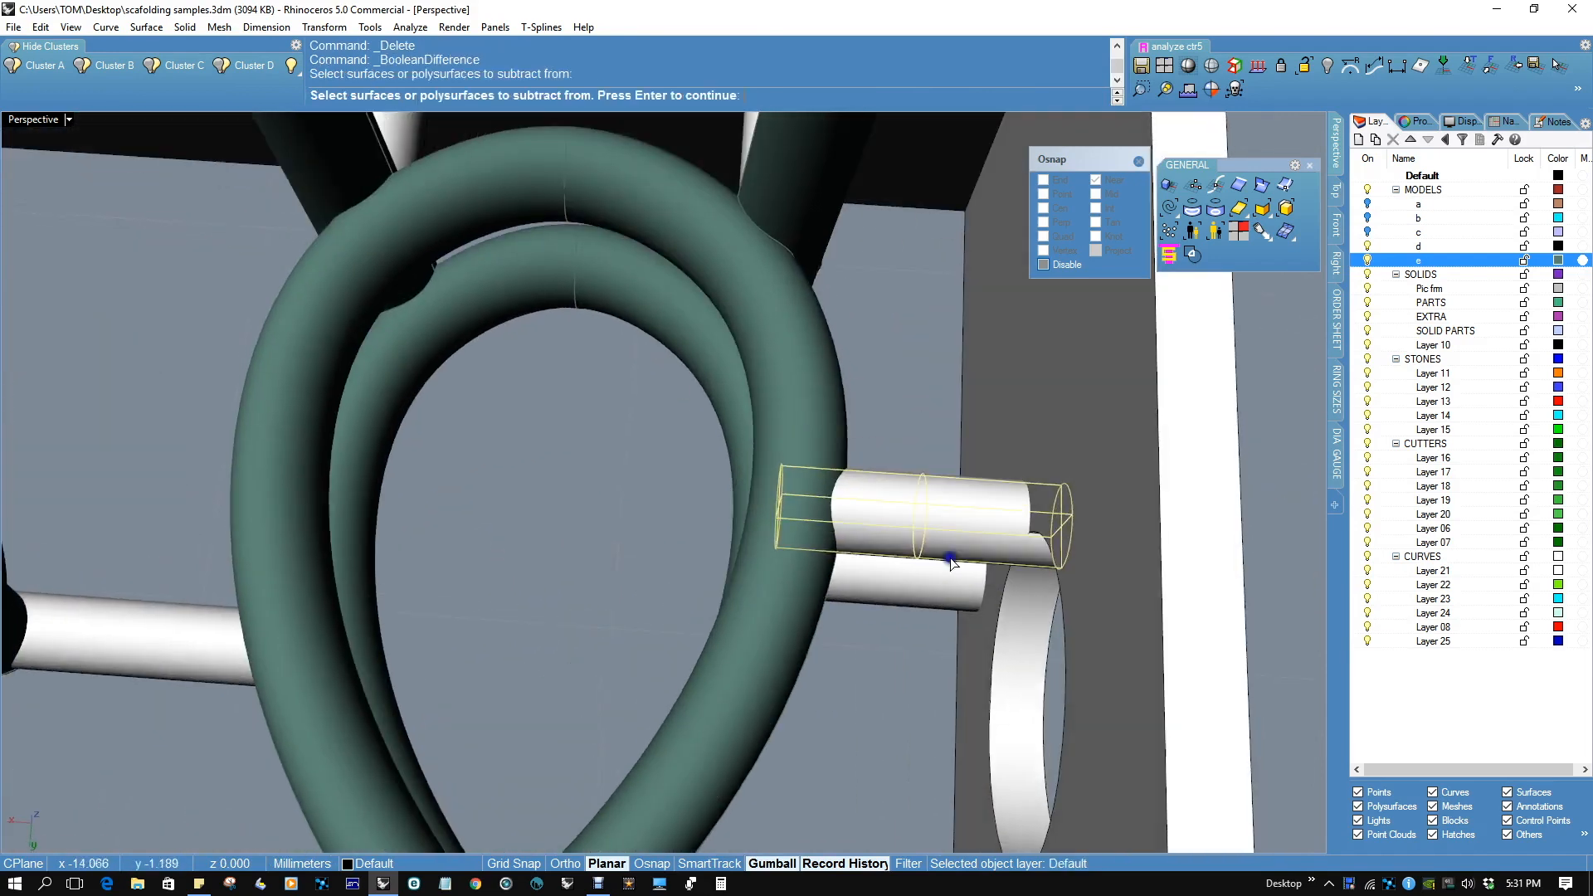
Boolean-subtract the rods from the frame's end walls and delete the cutting pieces.
left_click(945, 560)
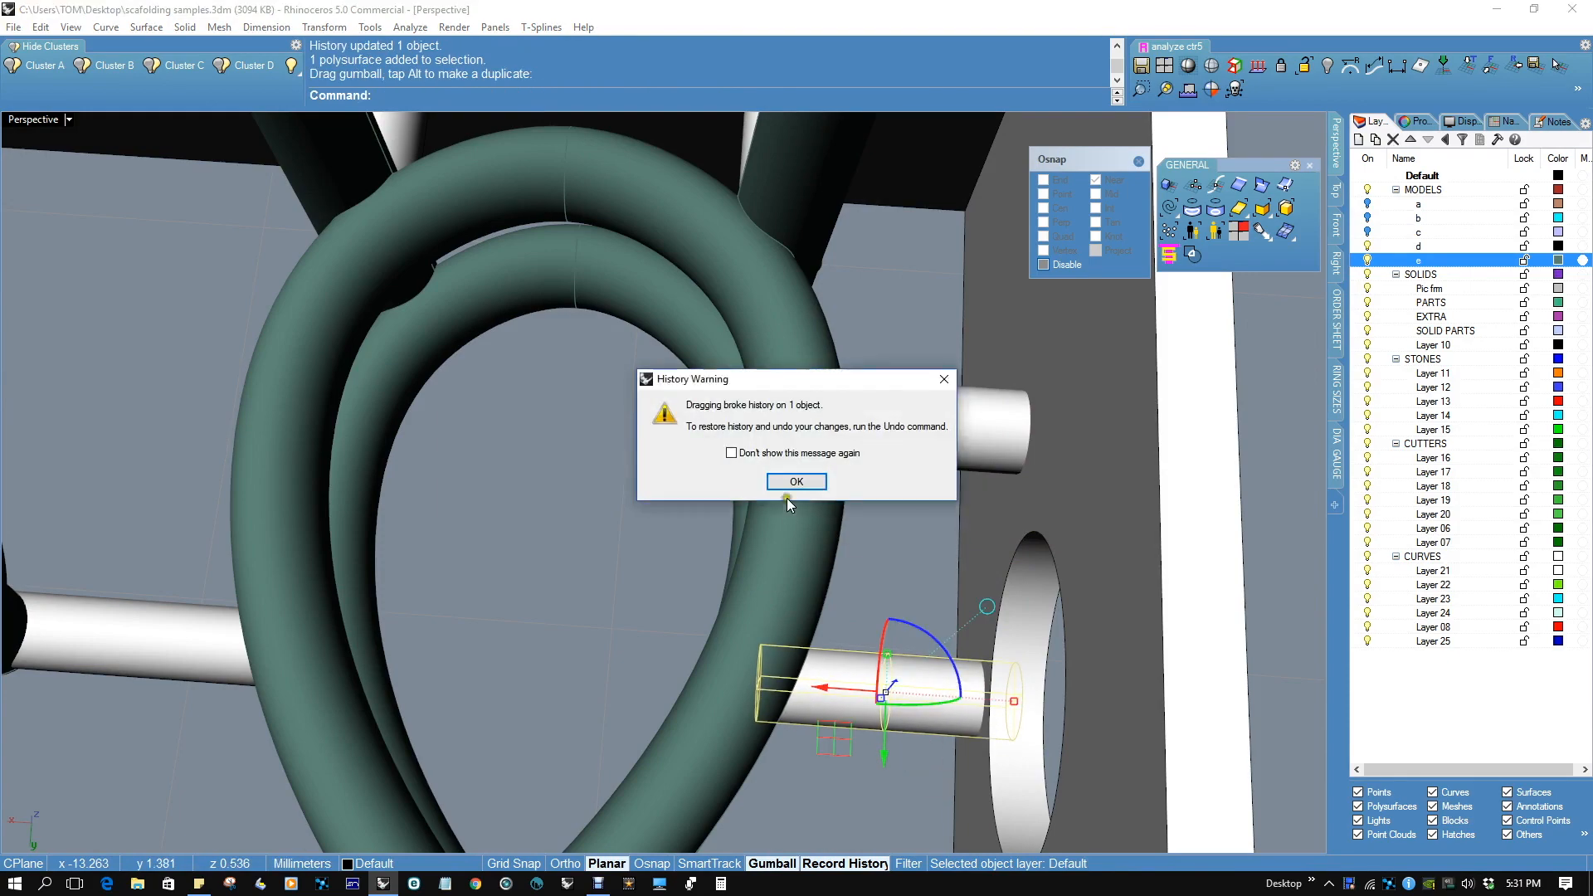
left_click(795, 481)
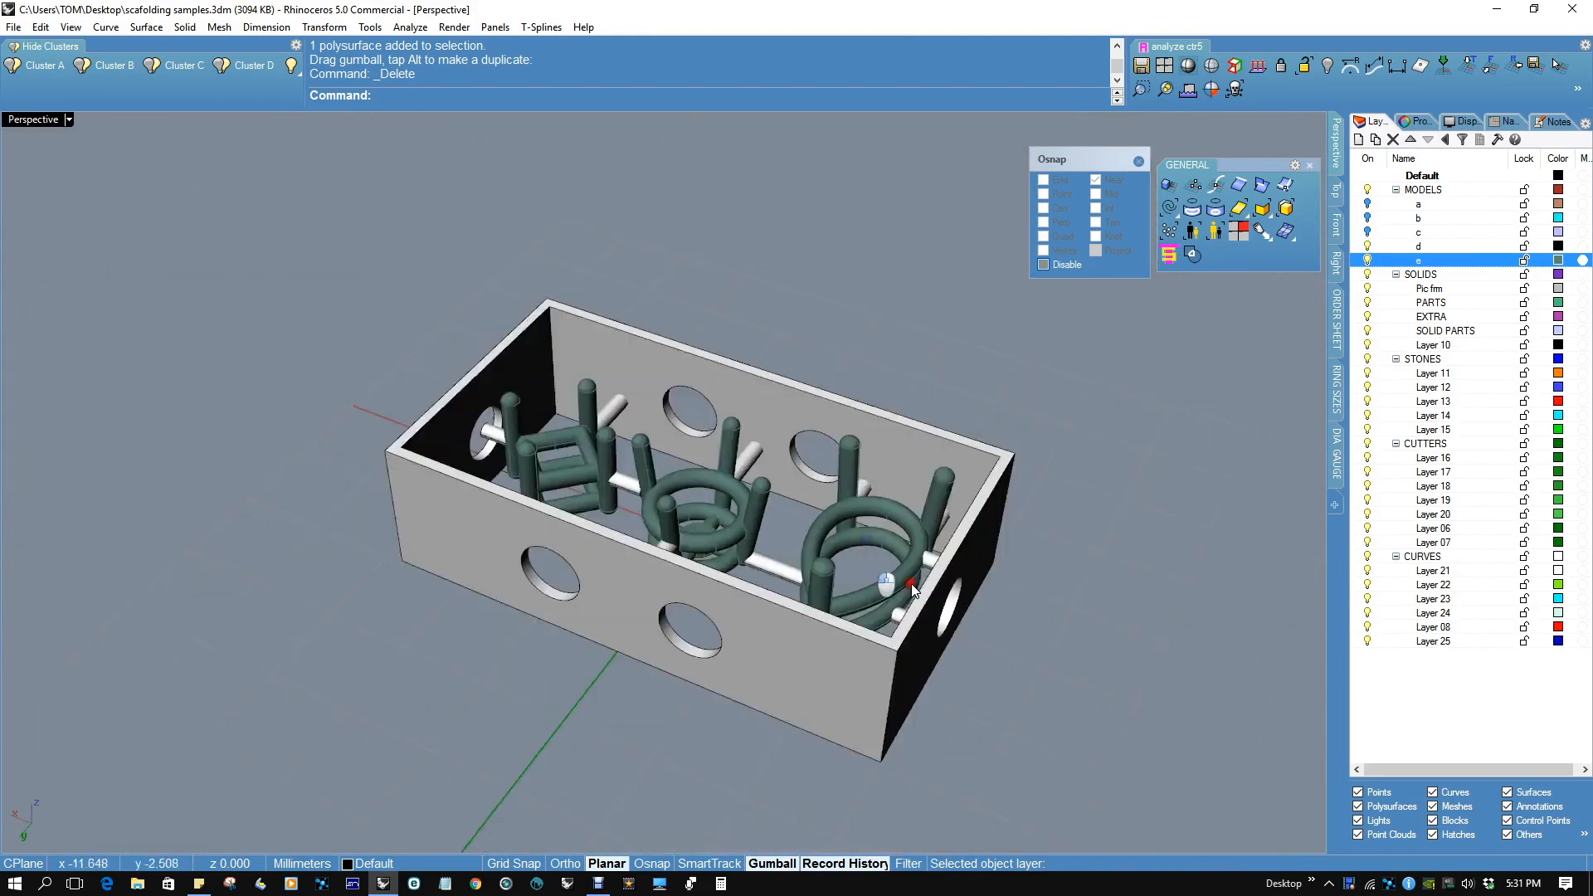
mouse_move(640, 355)
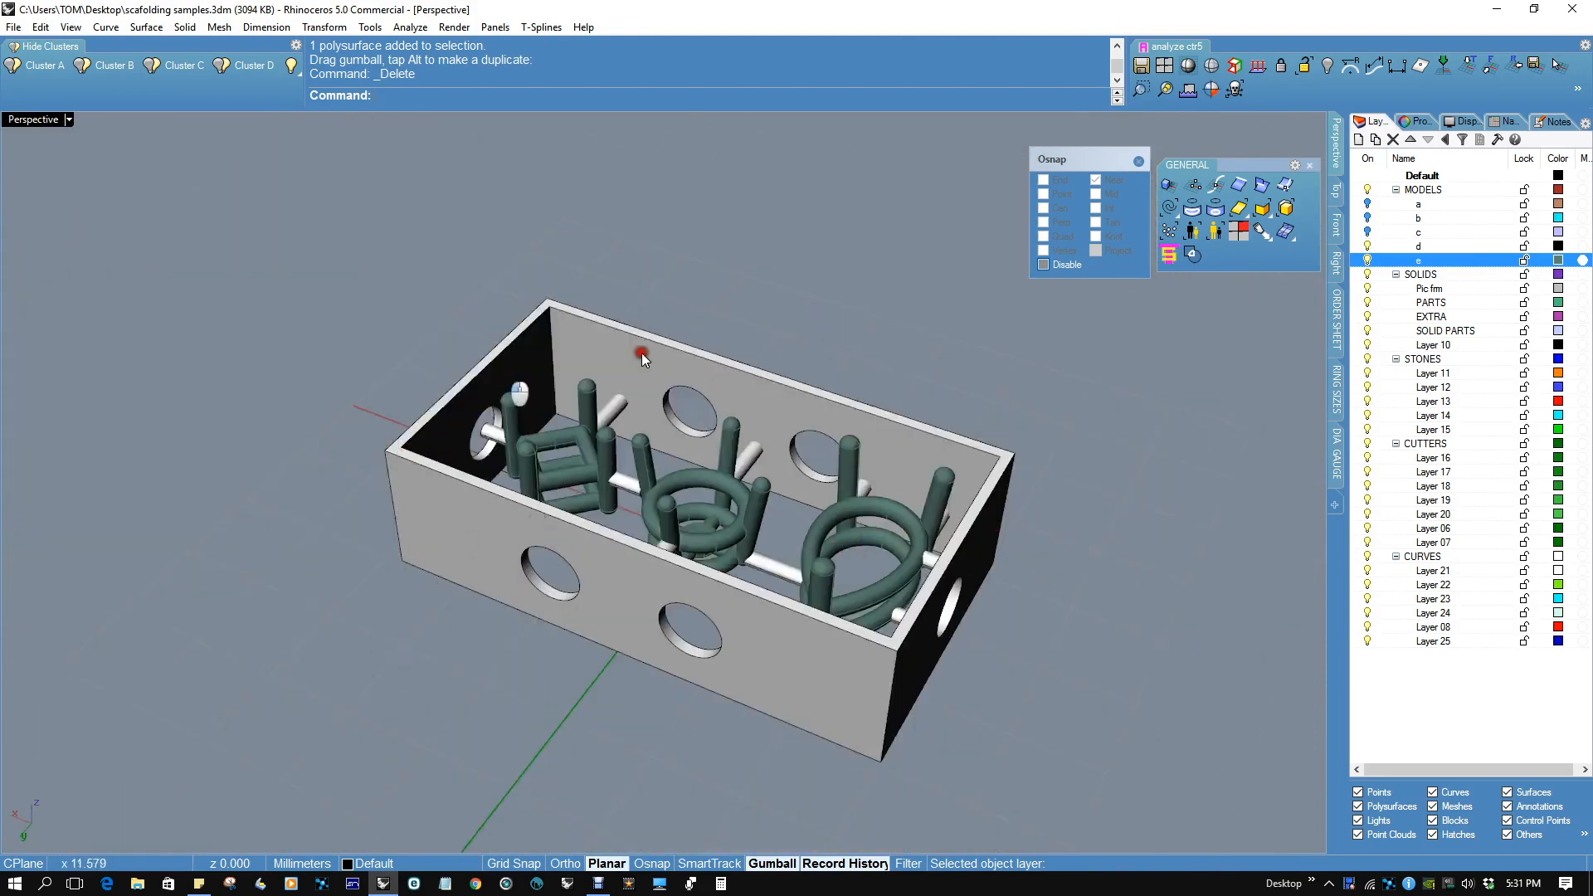